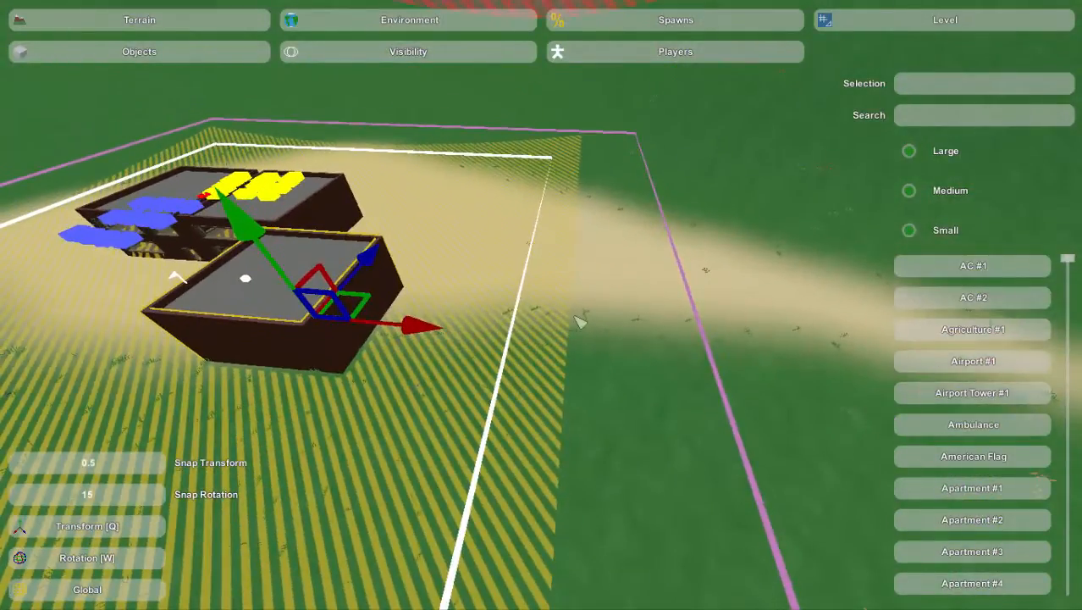
# - Copy the selected apartment building and paste duplicates onto the sand beside it
pyautogui.press('ctrl+c')
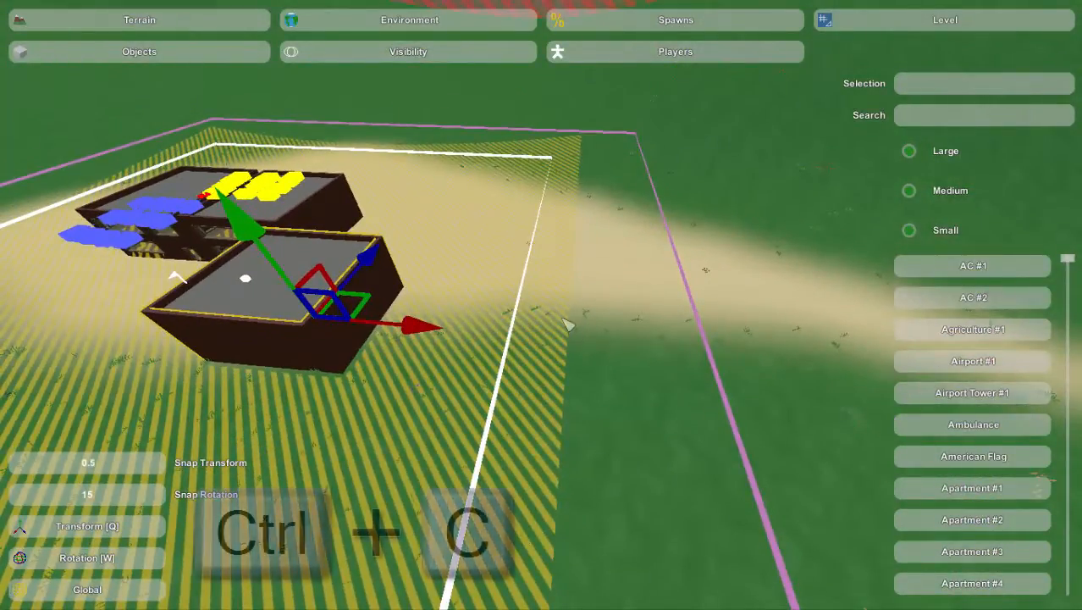
pyautogui.press('ctrl+c')
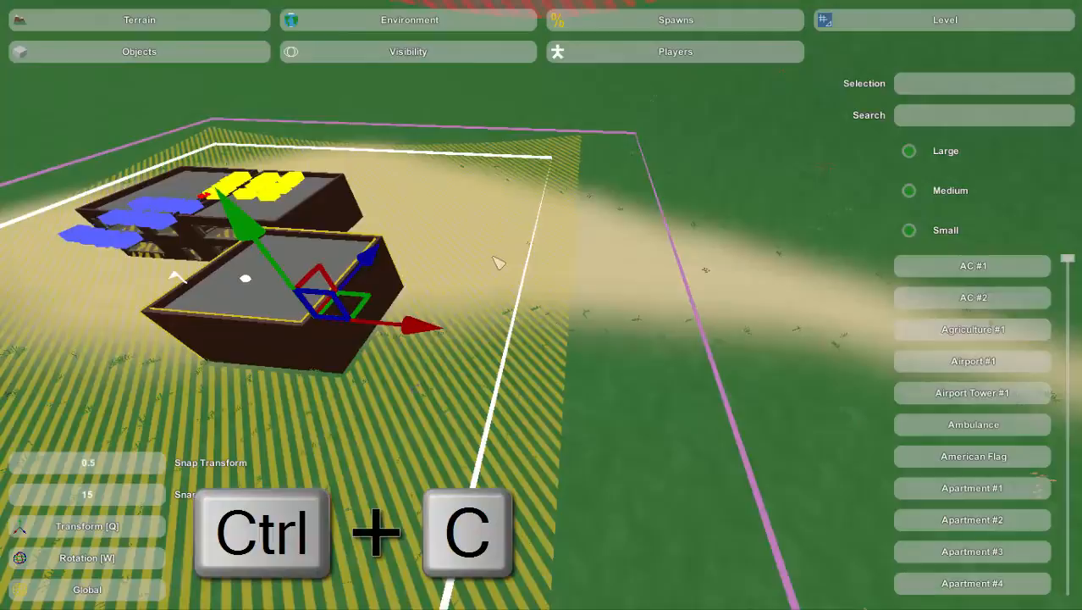
pyautogui.press('ctrl+v')
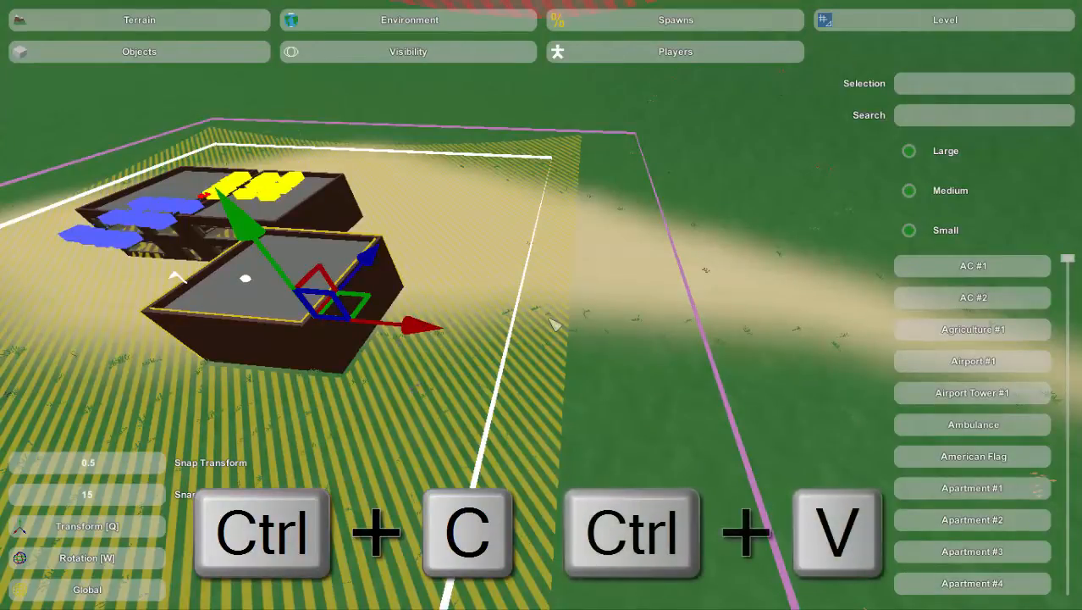
pyautogui.moveTo(433, 350)
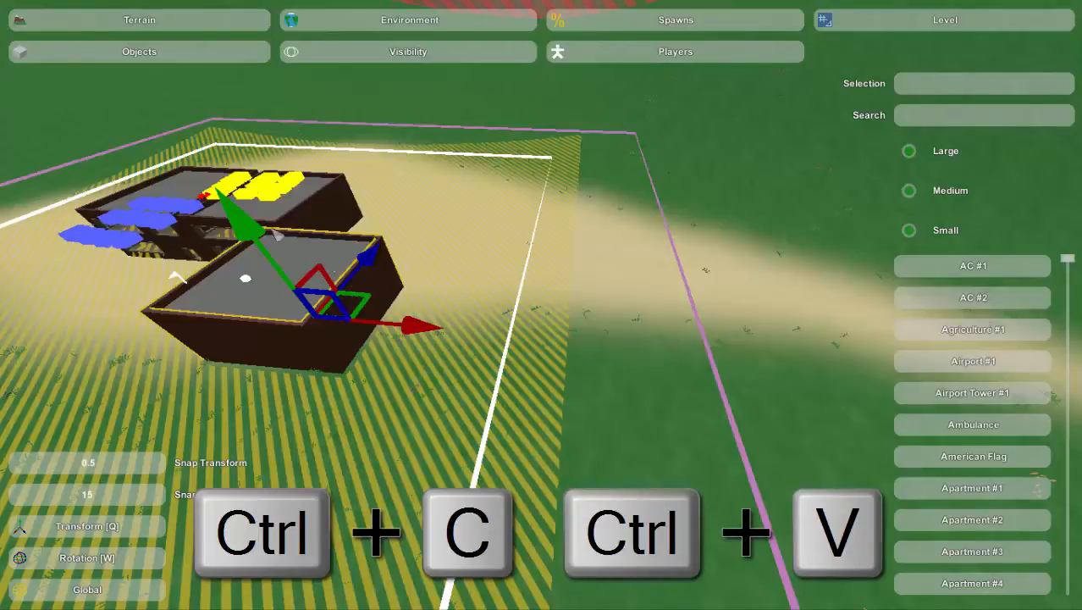
pyautogui.moveTo(364, 376)
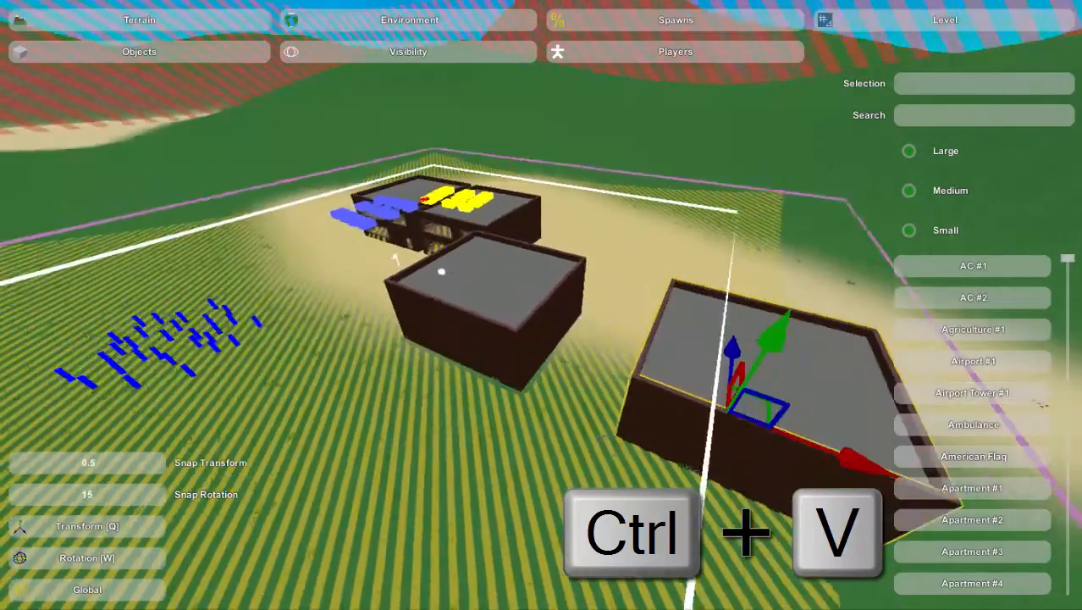
pyautogui.press('ctrl+v')
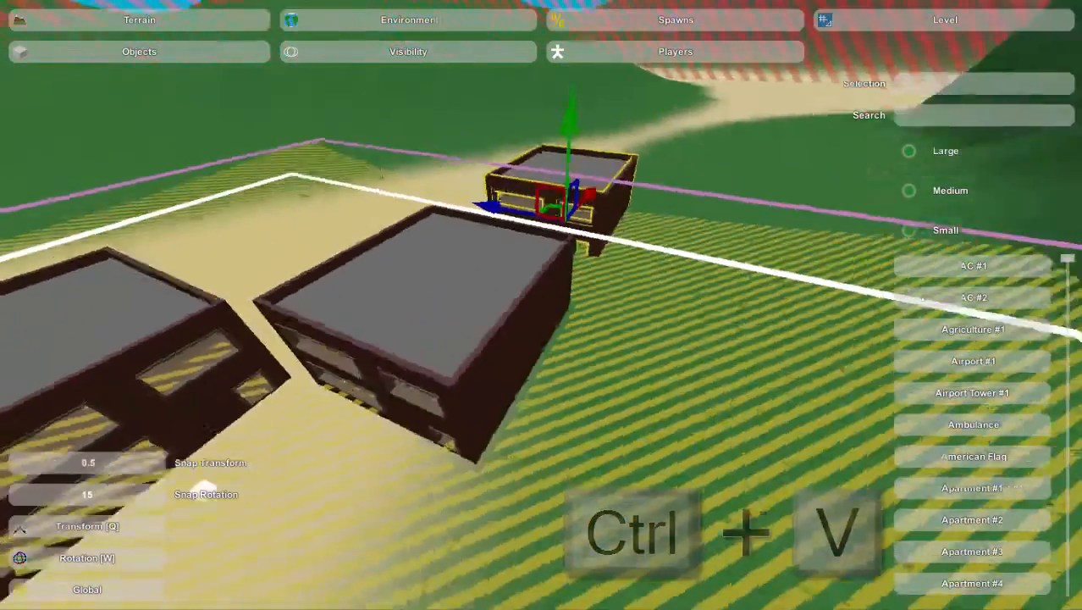
pyautogui.press('ctrl+v')
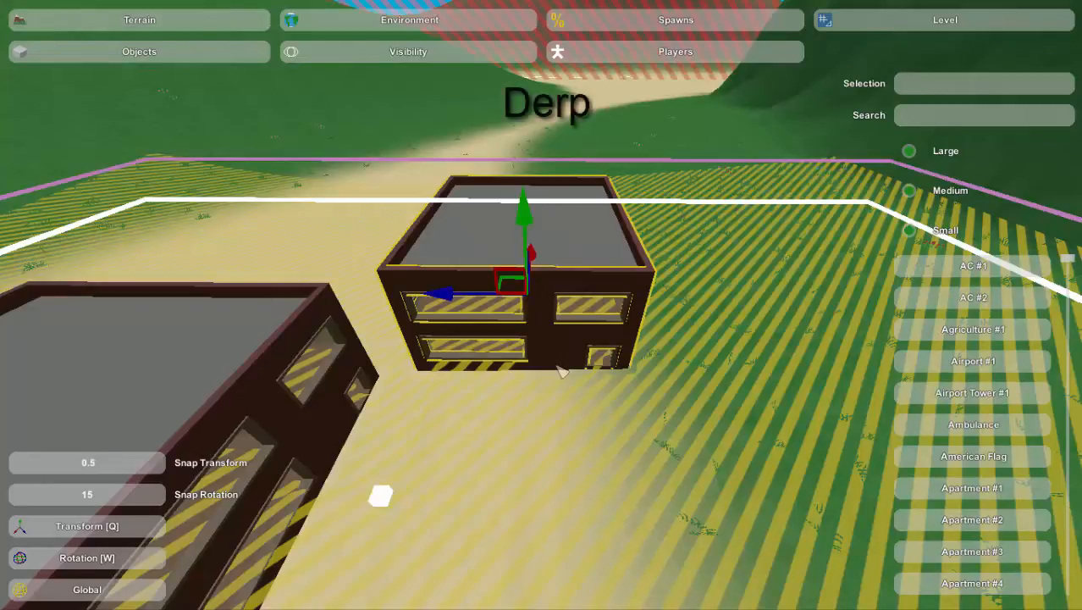
pyautogui.press('delete')
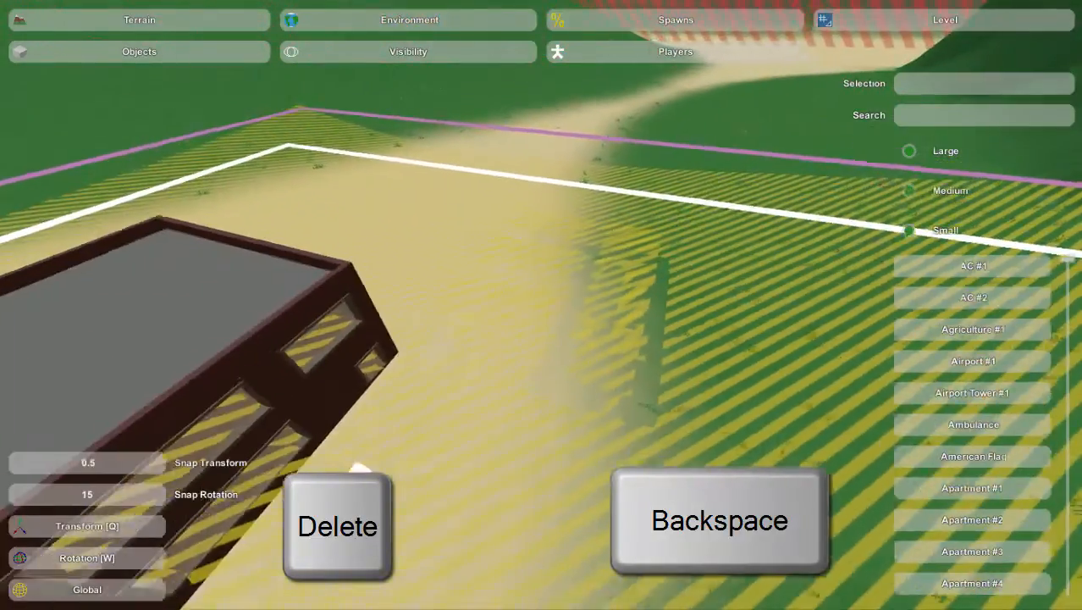
pyautogui.press('ctrl+z')
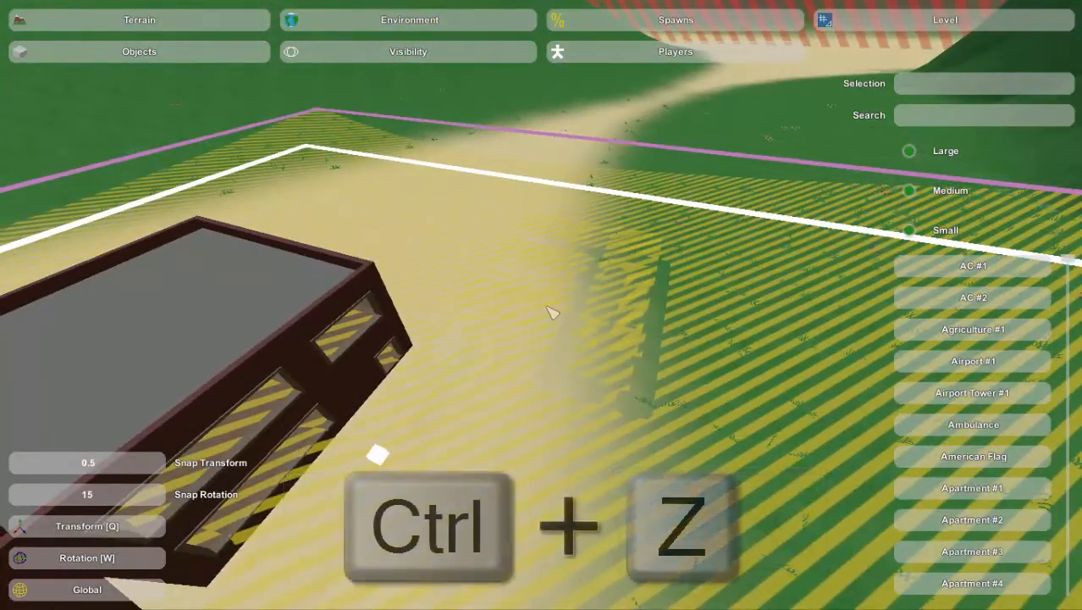
pyautogui.press('ctrl+z')
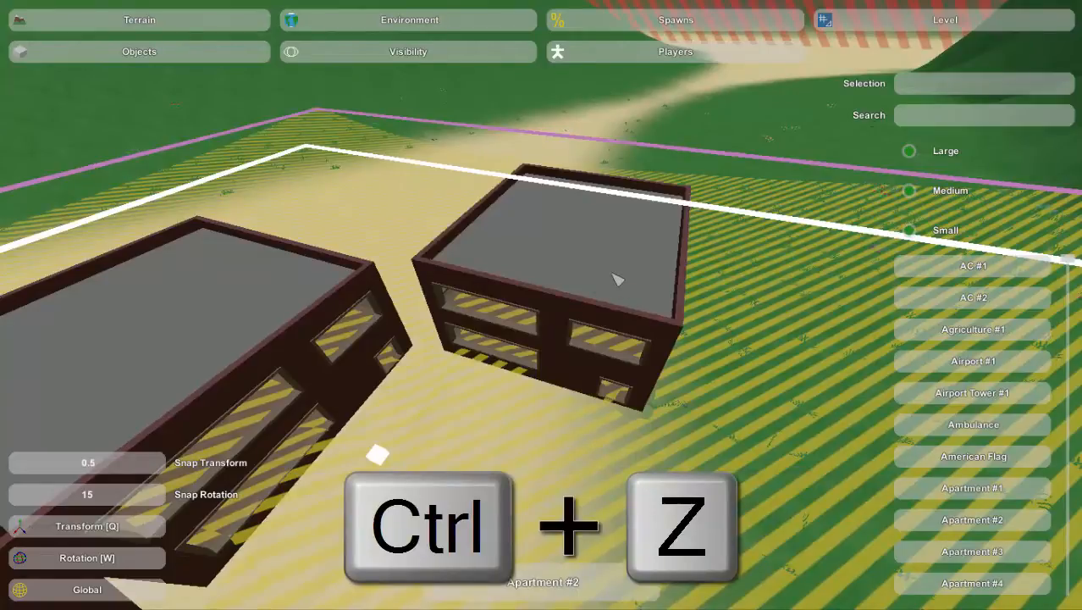
pyautogui.press('ctrl+z')
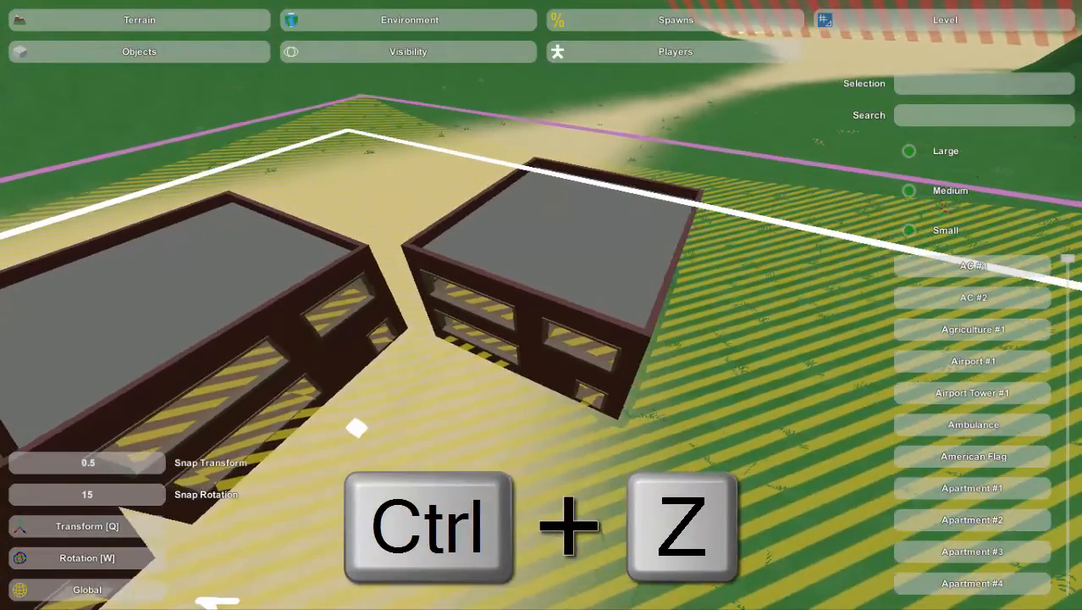
pyautogui.press('ctrl+z')
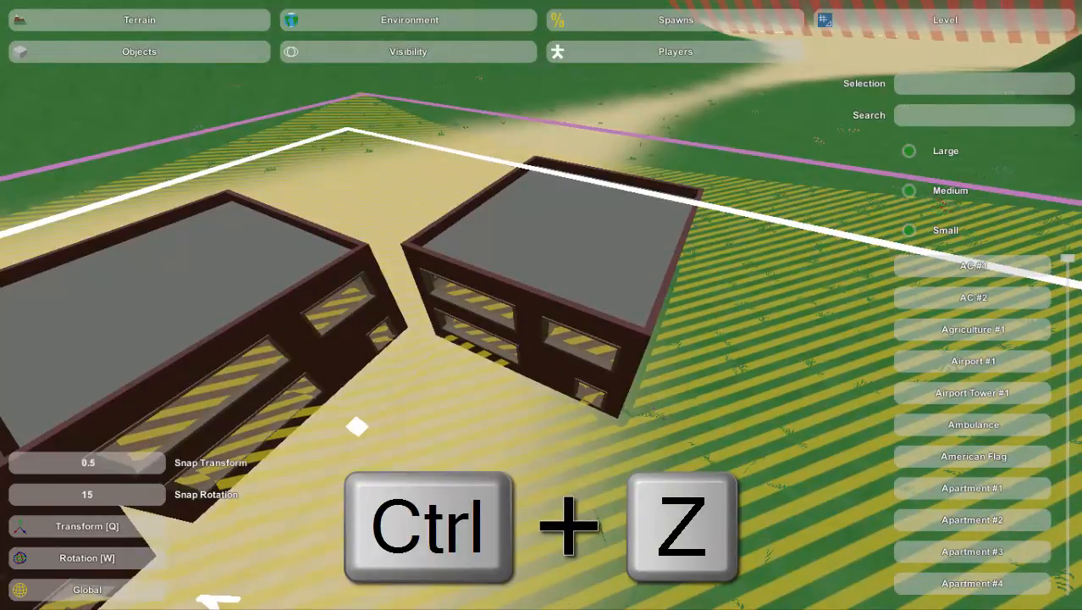
pyautogui.press('ctrl+z')
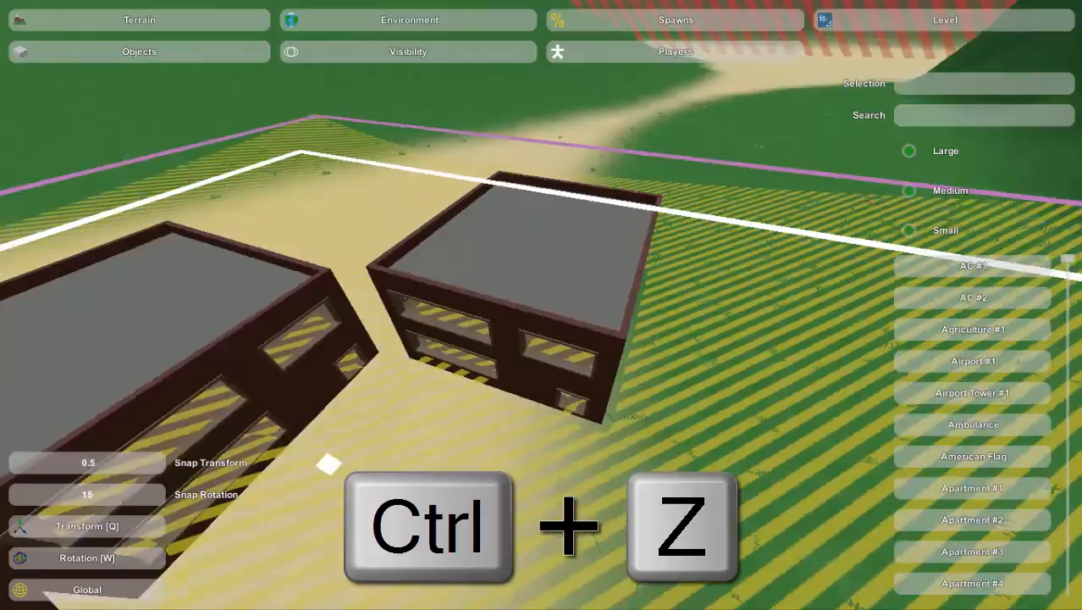
pyautogui.press('ctrl+z')
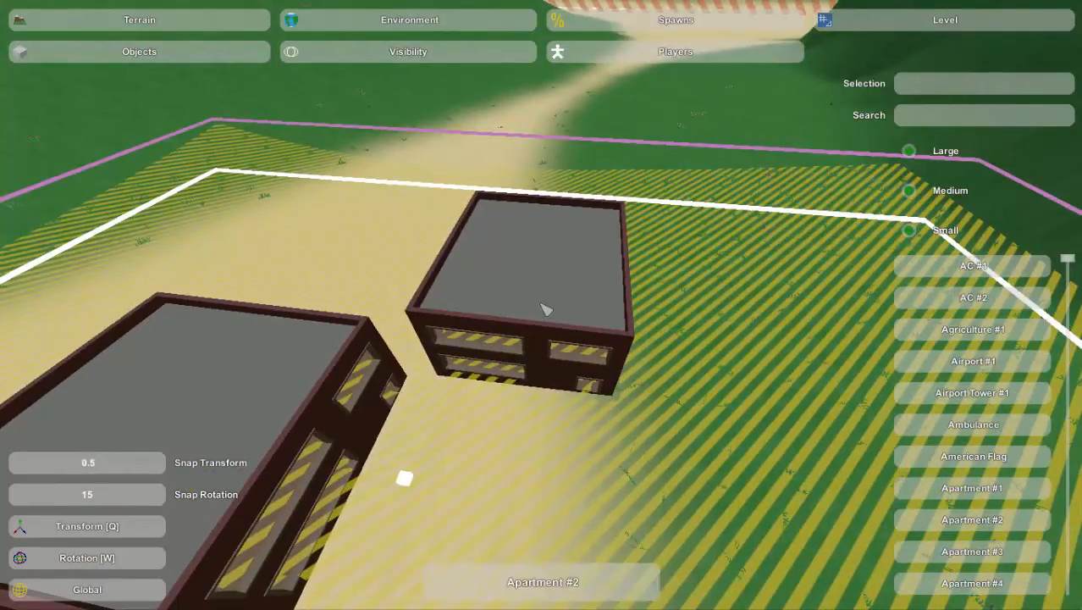
pyautogui.click(542, 308)
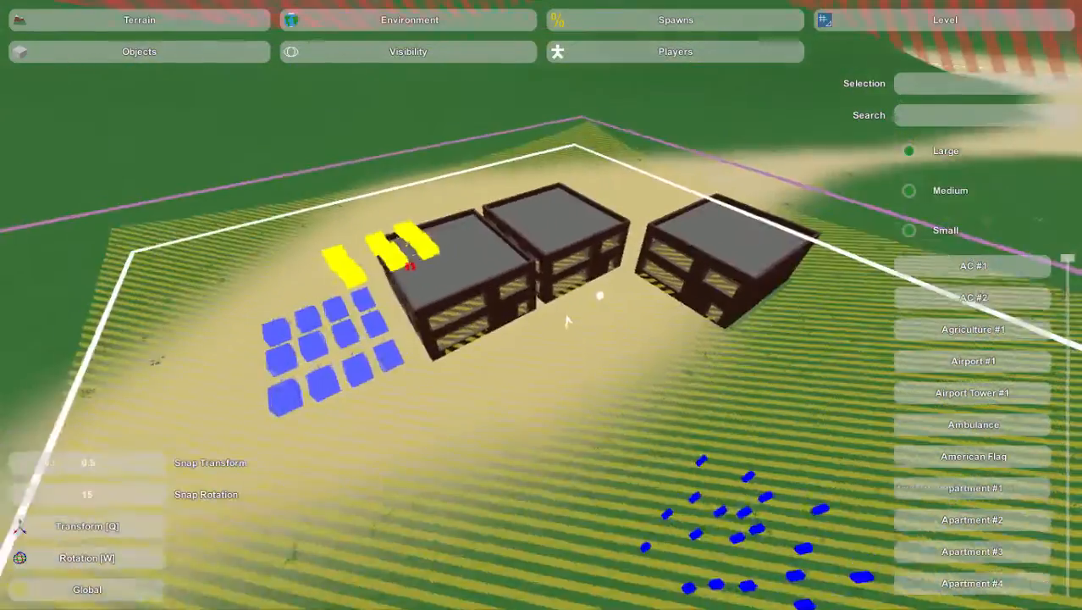
# - Place an Airport #1 building on the sand next to the apartment buildings
pyautogui.press('e')
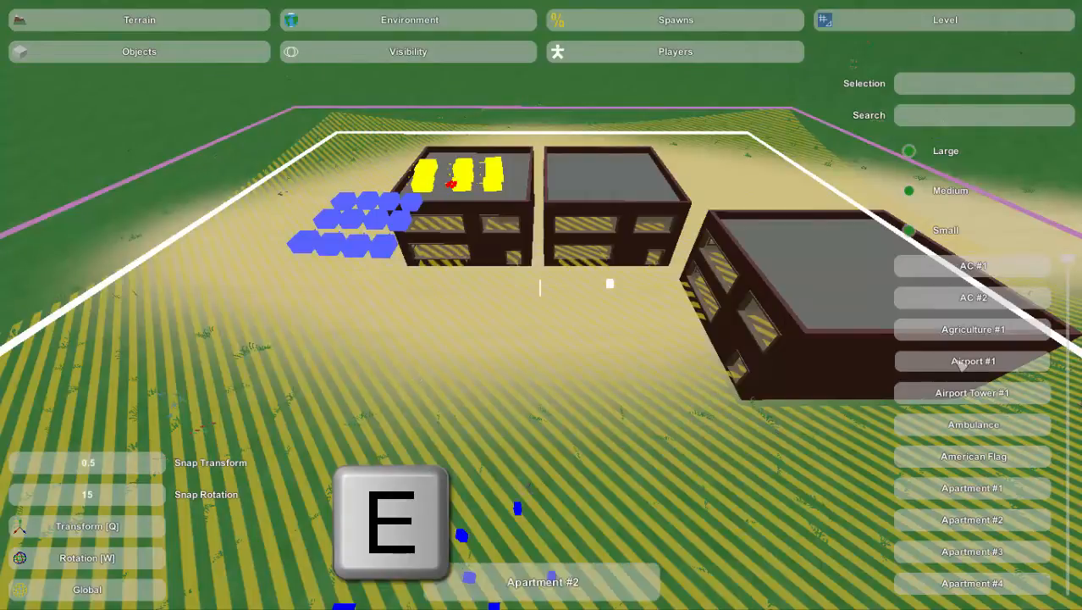
pyautogui.click(972, 361)
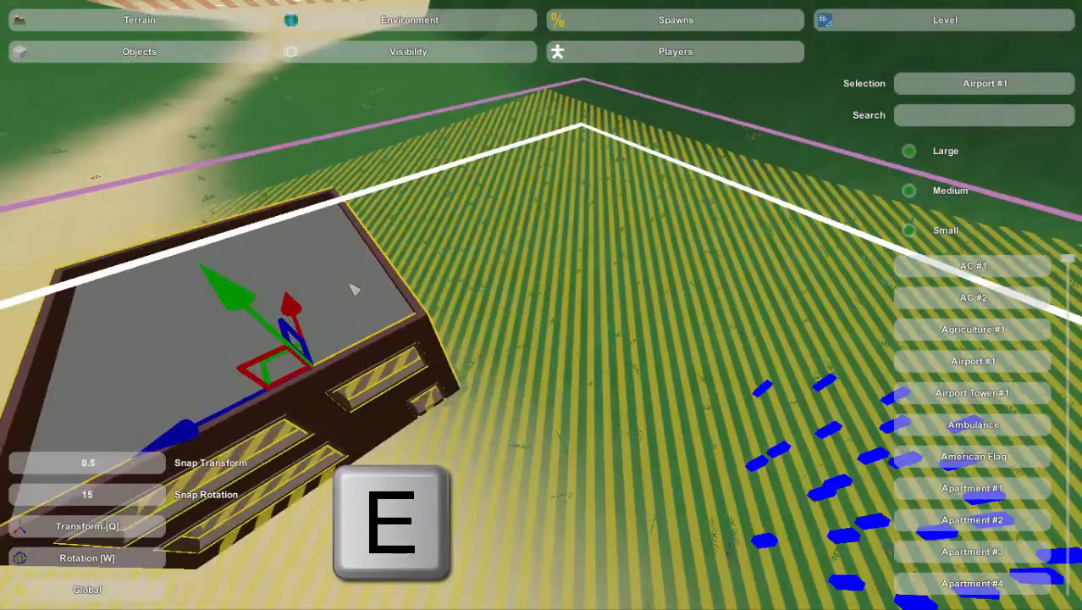
pyautogui.moveTo(576, 251)
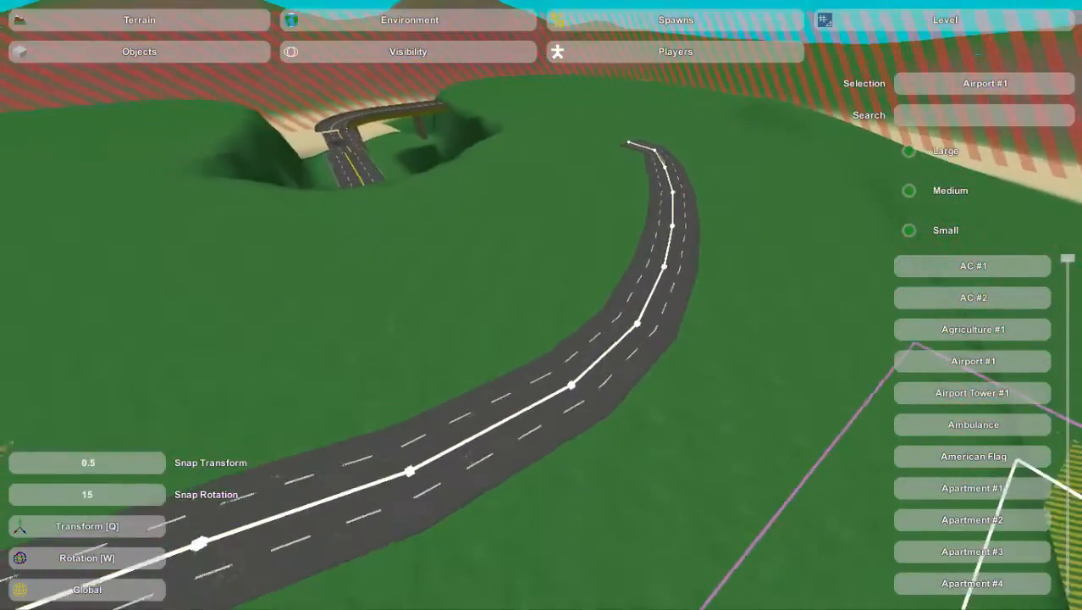
# - Switch to Roads editing and drag a highway node into a sharp V-shaped bend
pyautogui.click(410, 20)
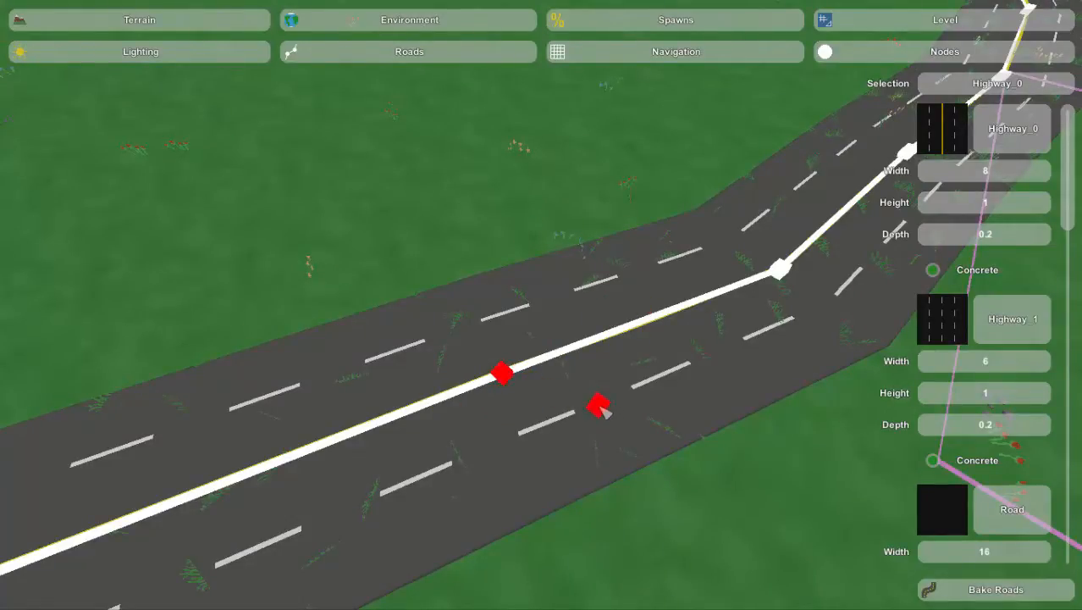
pyautogui.moveTo(600, 408); pyautogui.dragTo(671, 364)
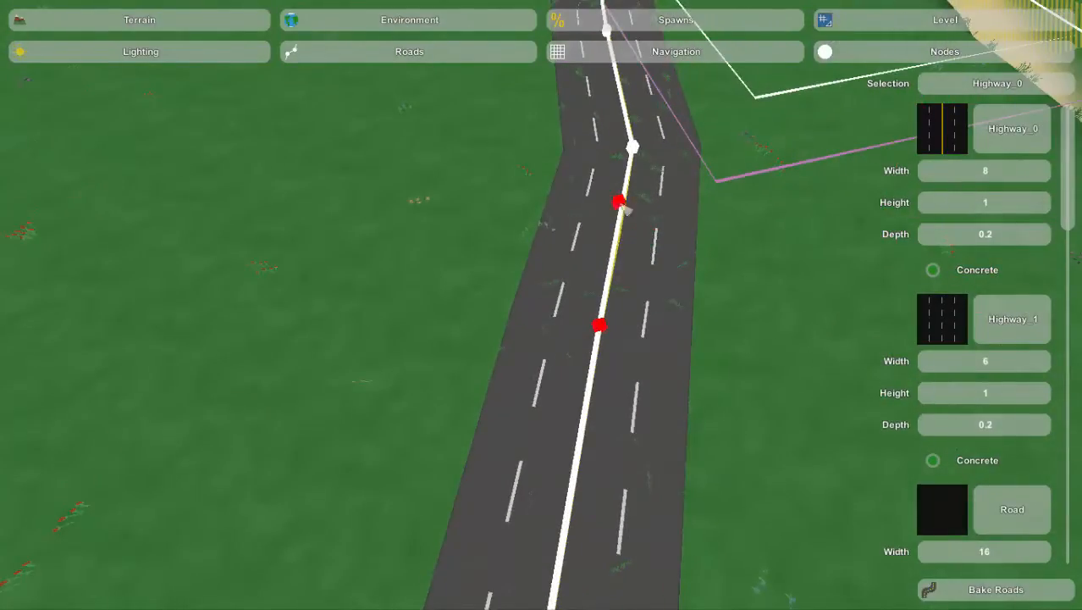
pyautogui.press('e')
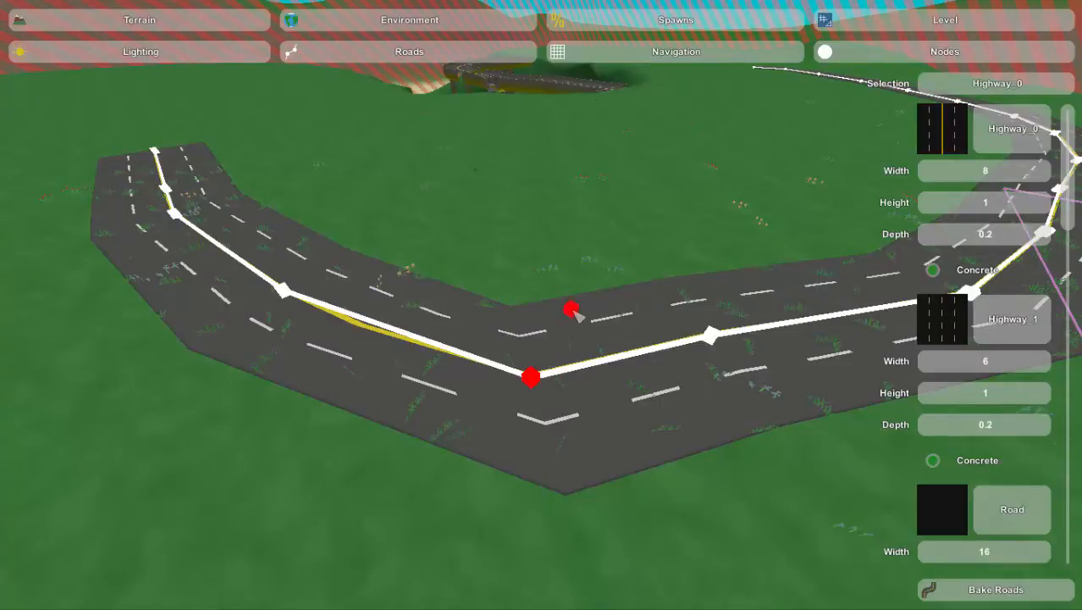
# - Smooth the highway's sharp corner with tangent handles and regenerate the road meshes
pyautogui.press('w')
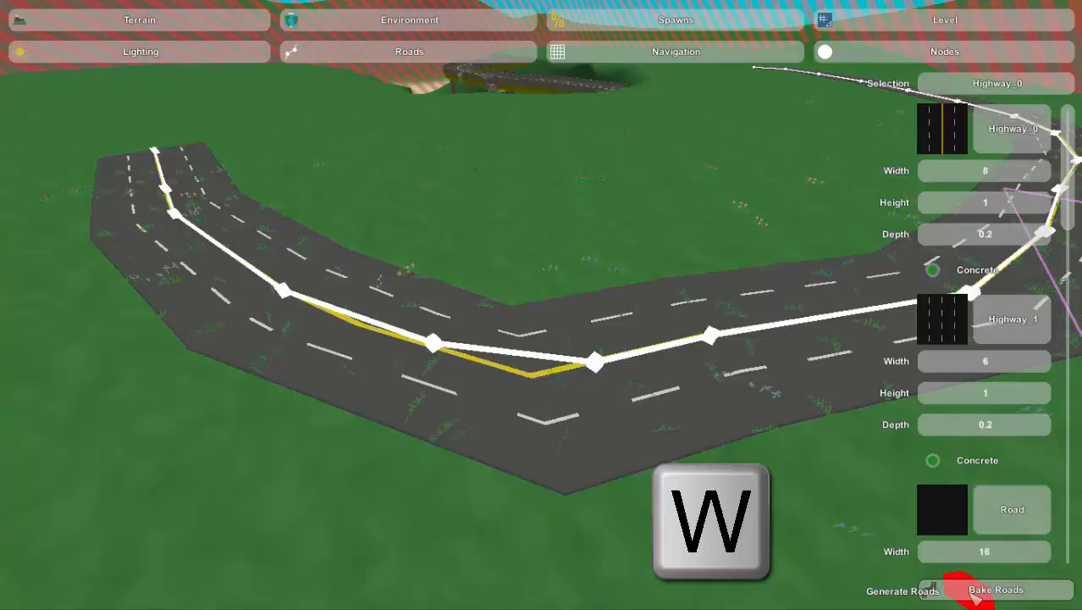
pyautogui.press('w')
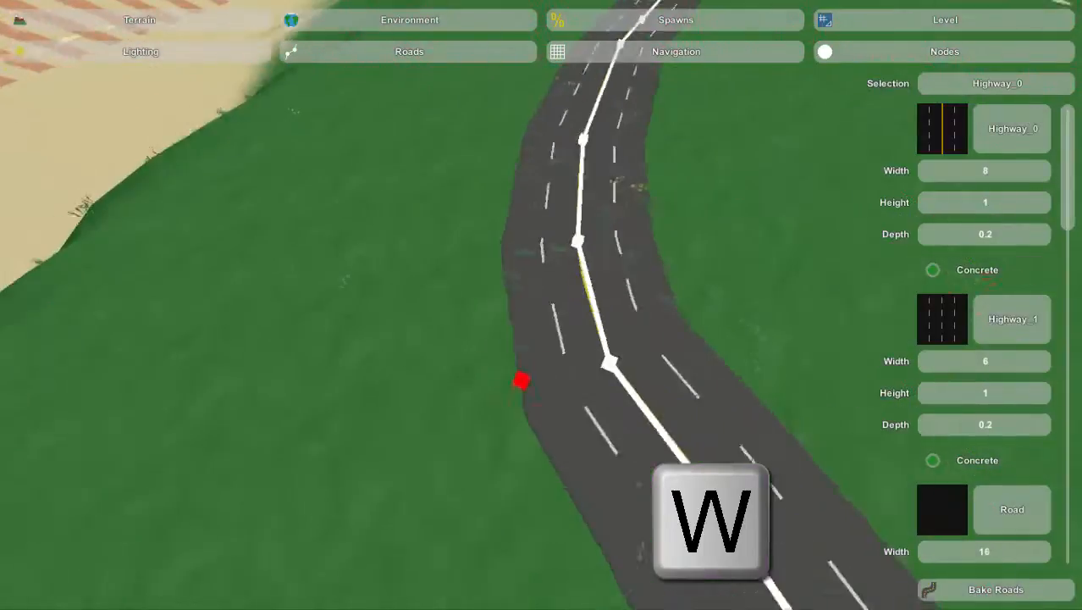
pyautogui.press('w')
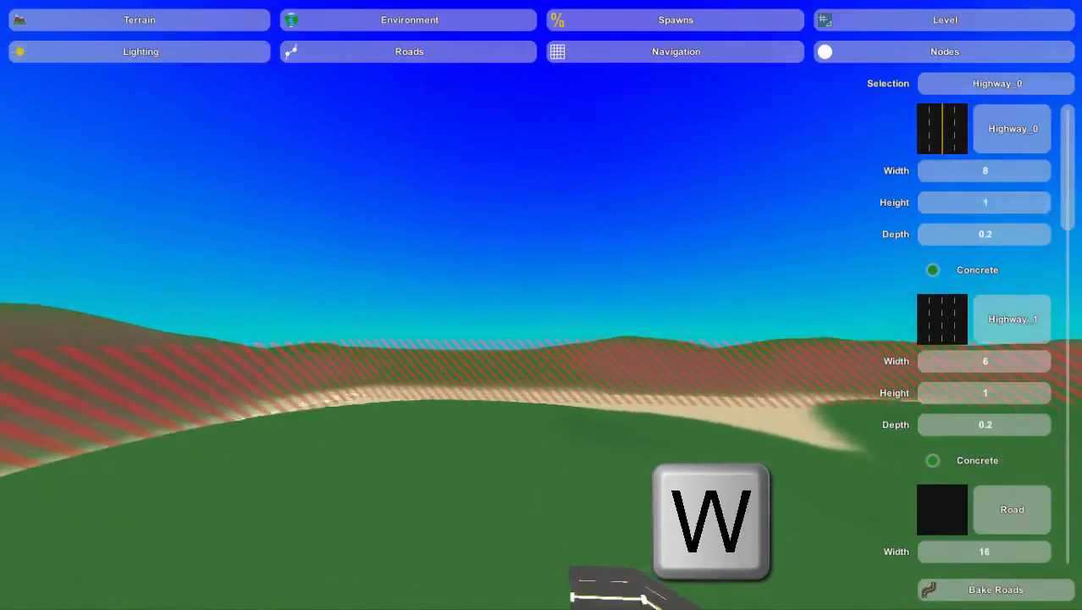
pyautogui.press('w')
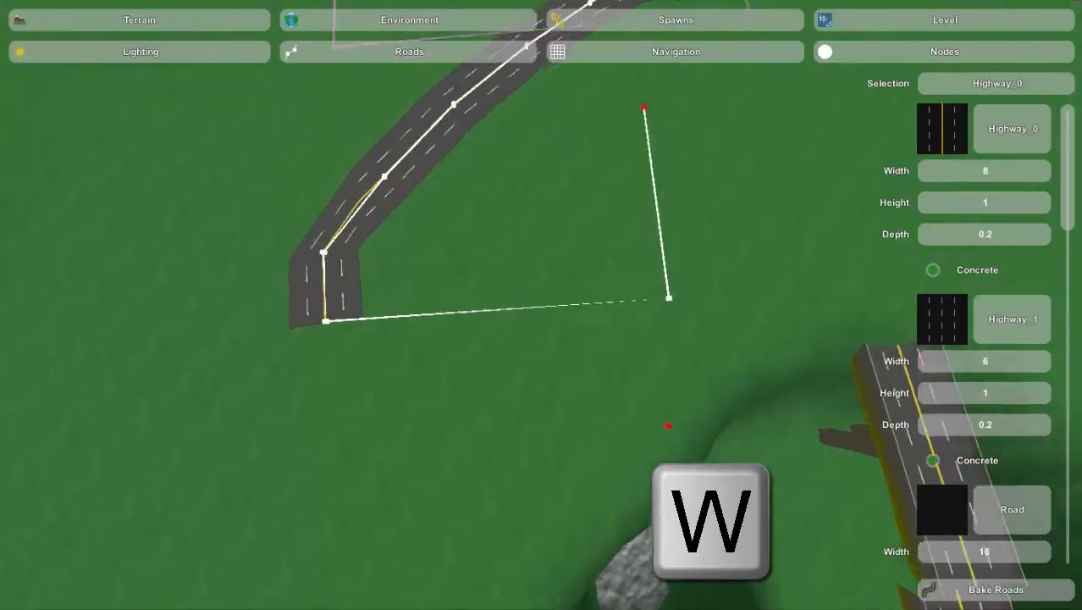
pyautogui.press('w')
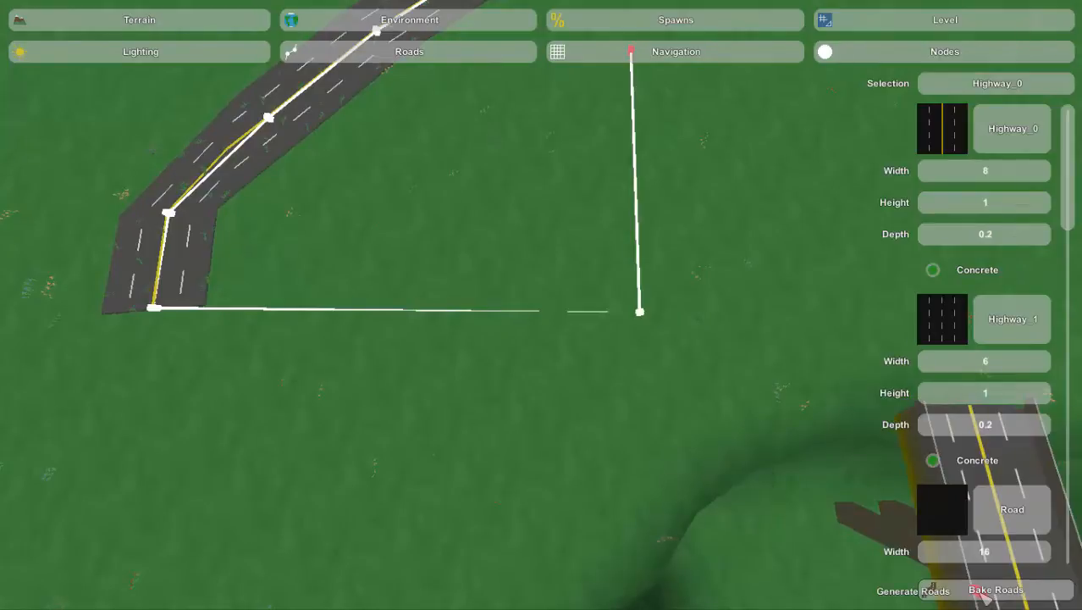
pyautogui.click(995, 589)
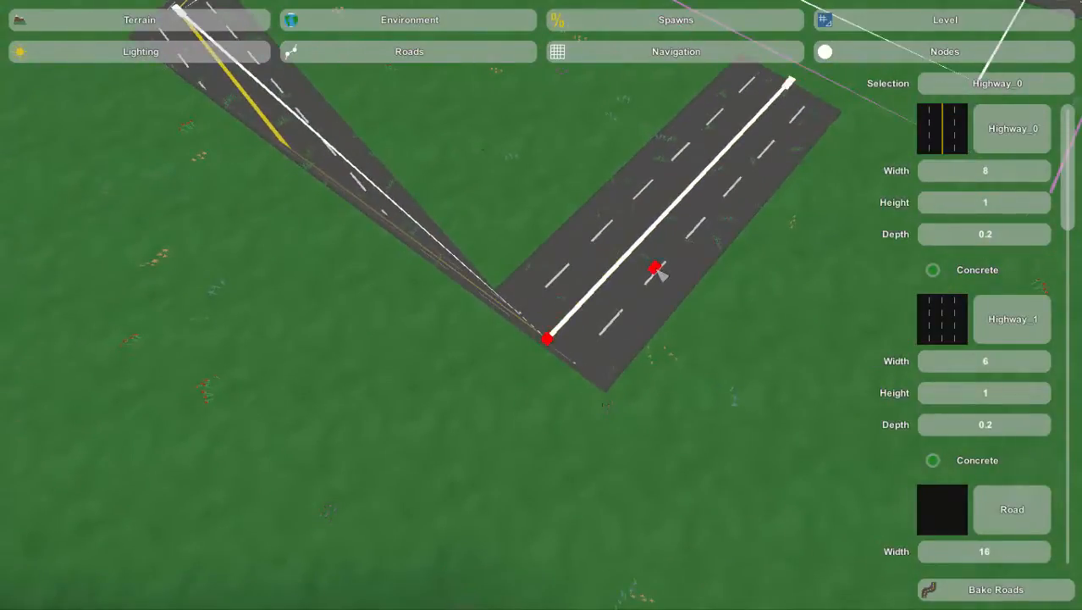
pyautogui.moveTo(669, 251)
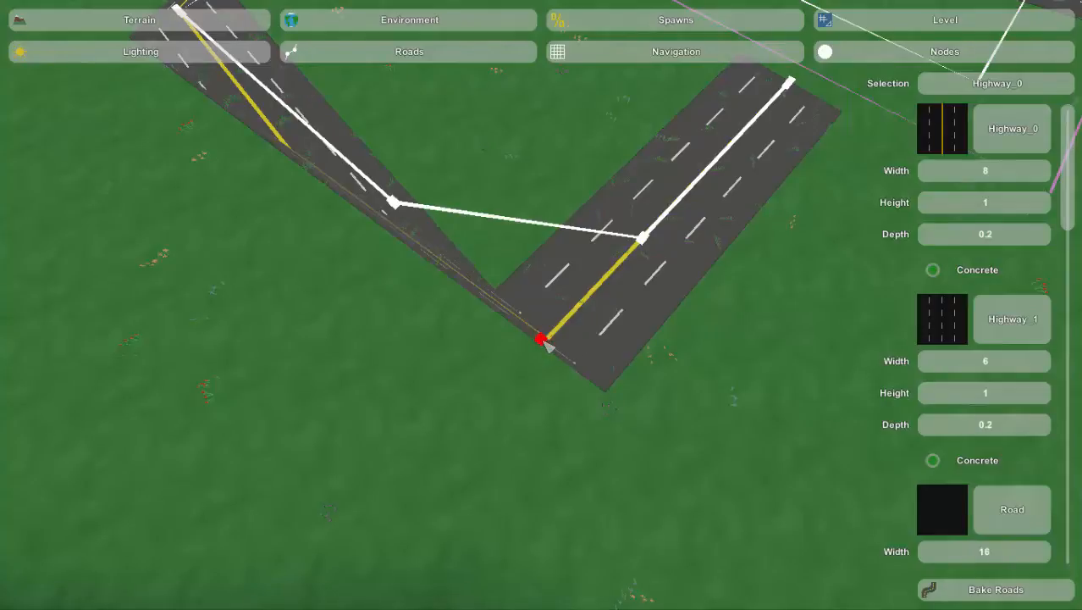
pyautogui.press('w')
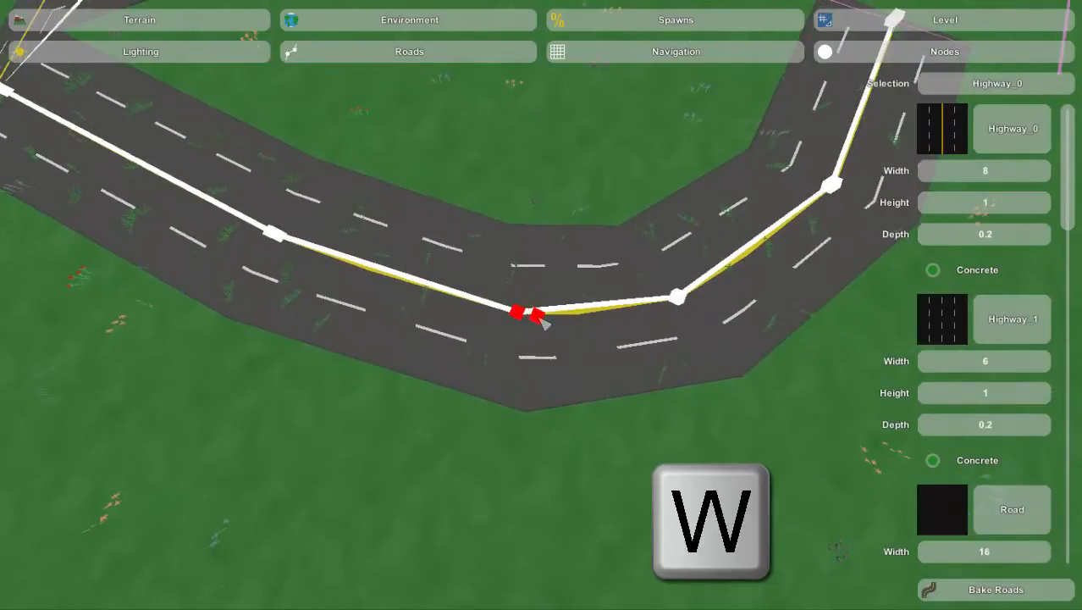
pyautogui.moveTo(524, 311); pyautogui.dragTo(778, 237)
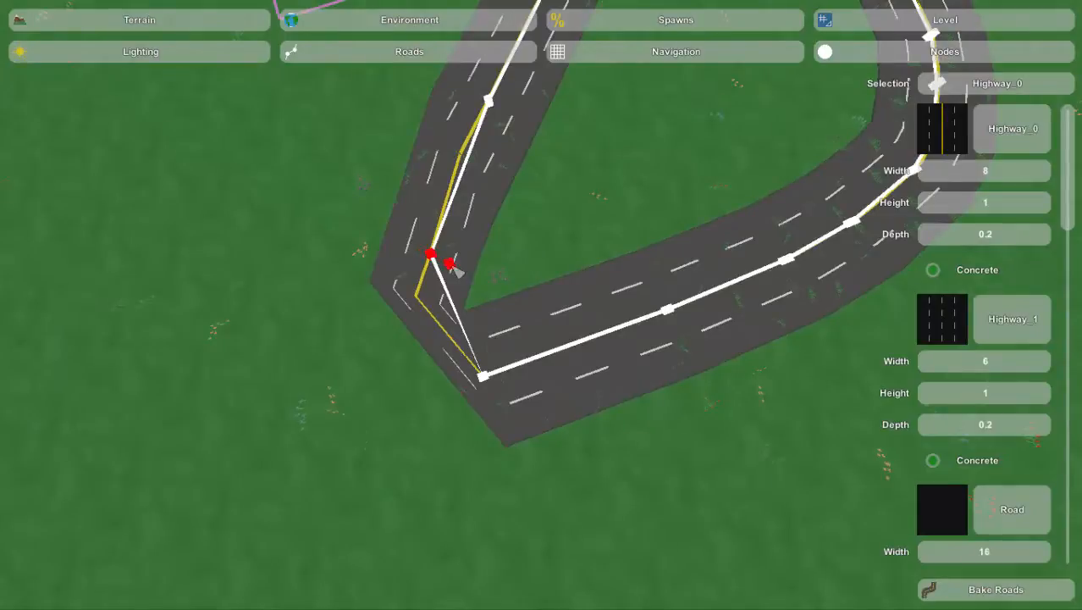
# - Drag the lower bend's nodes and handles until it forms a rounded hairpin curve
pyautogui.moveTo(447, 262); pyautogui.dragTo(545, 355)
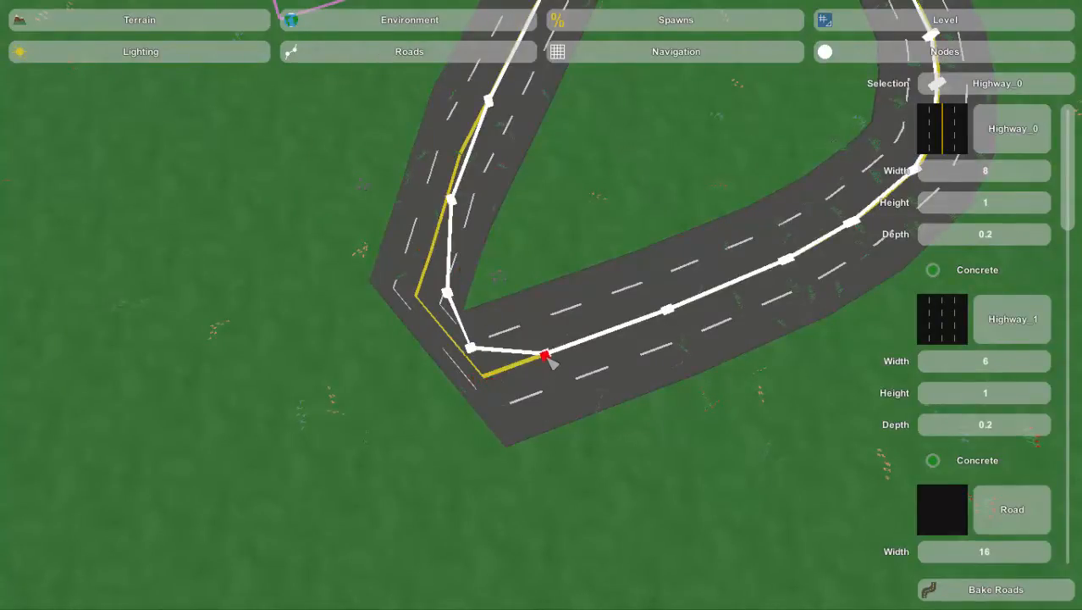
pyautogui.moveTo(545, 355); pyautogui.dragTo(454, 247)
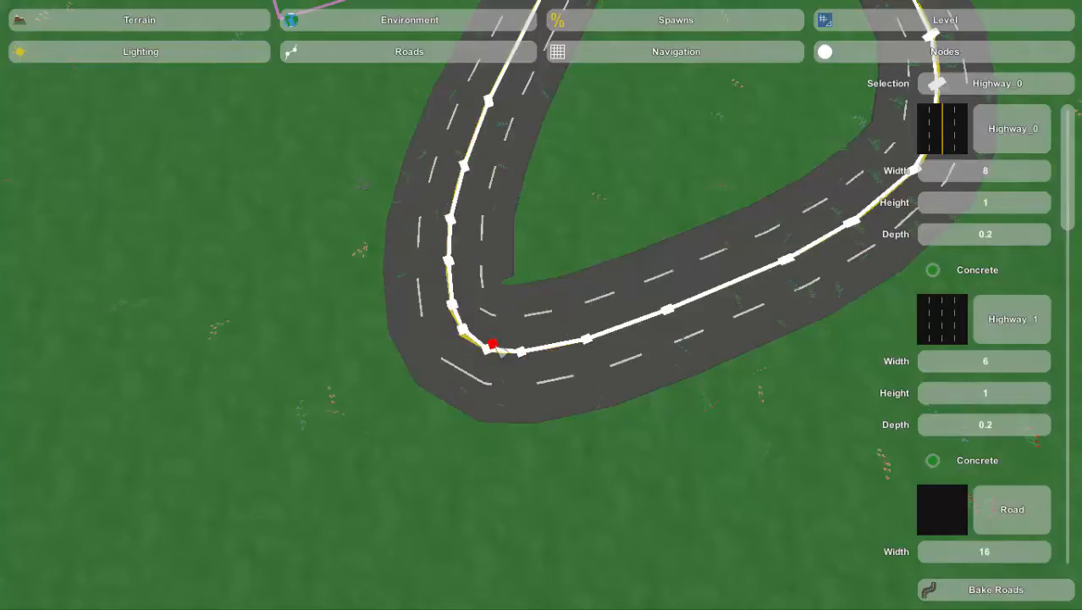
pyautogui.moveTo(491, 345); pyautogui.dragTo(447, 258)
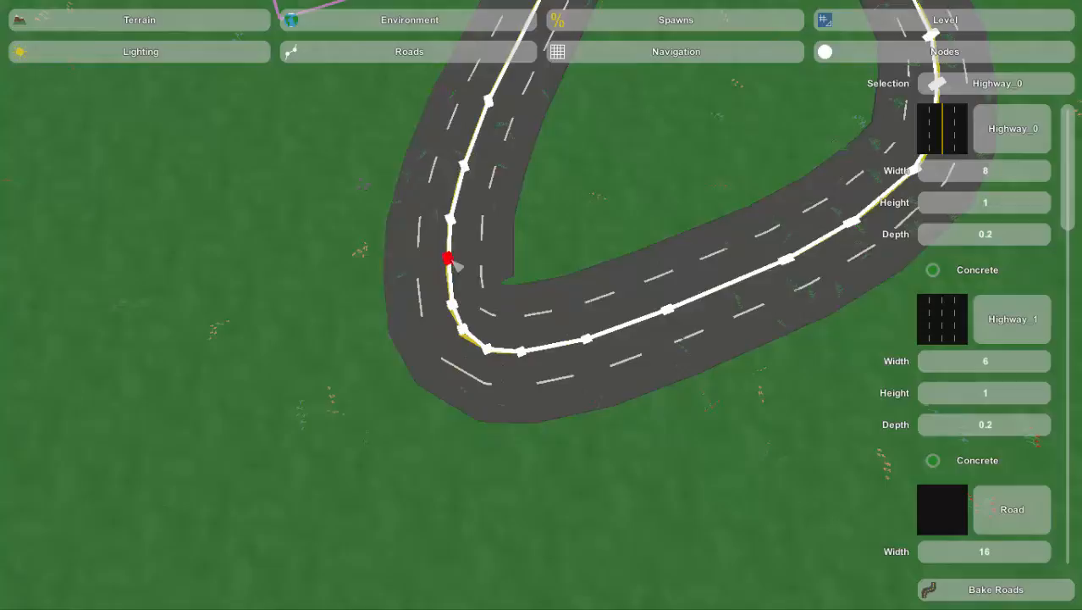
pyautogui.moveTo(447, 260); pyautogui.dragTo(491, 349)
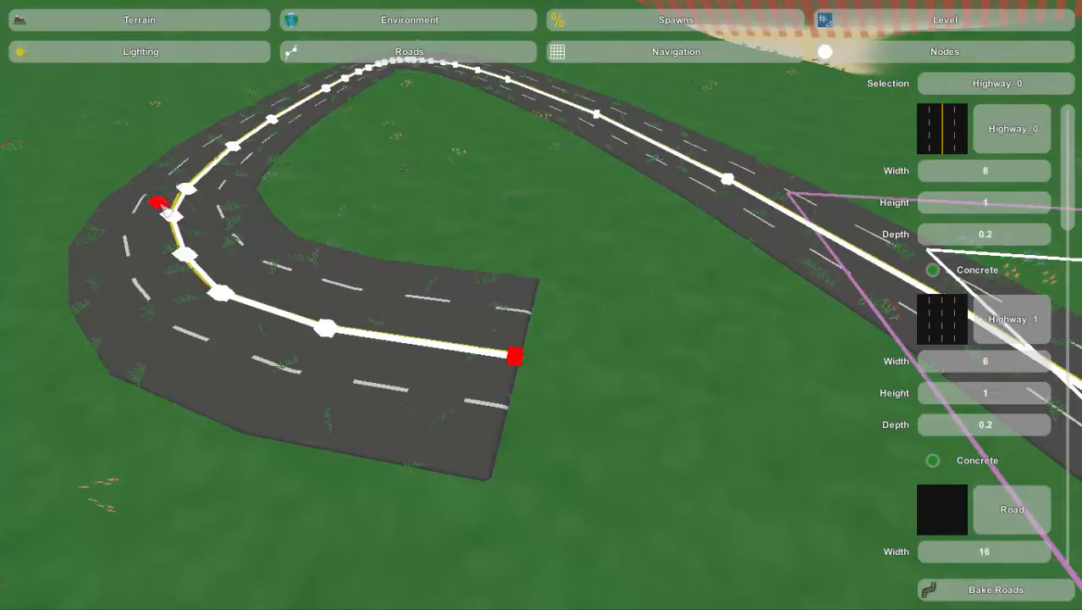
# - Delete the curved highway's end node, then Ctrl+Delete the whole road and regenerate meshes
pyautogui.moveTo(156, 203); pyautogui.dragTo(206, 254)
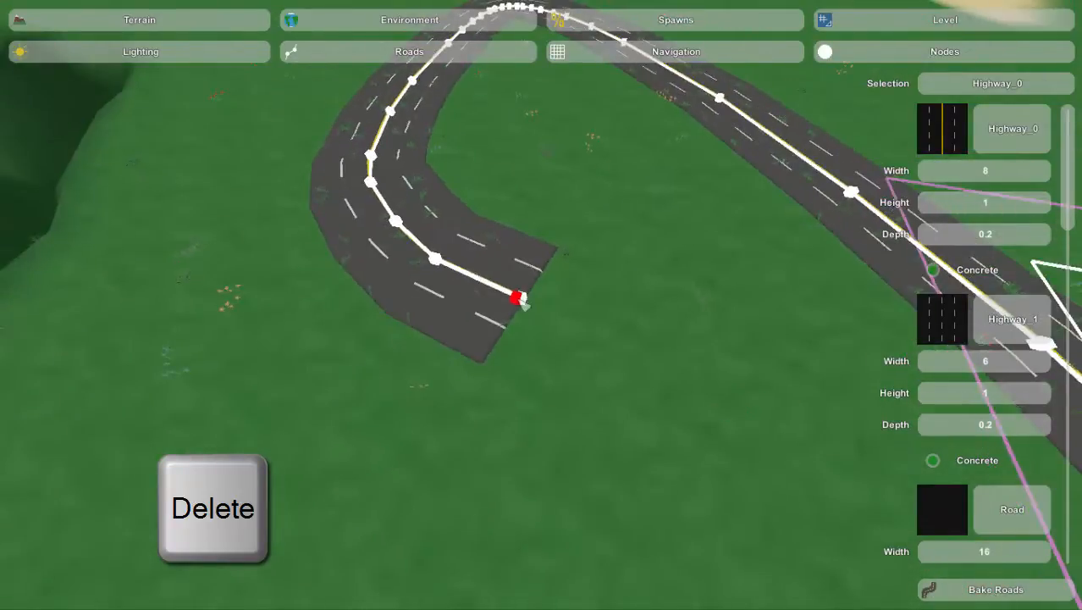
pyautogui.press('ctrl+delete')
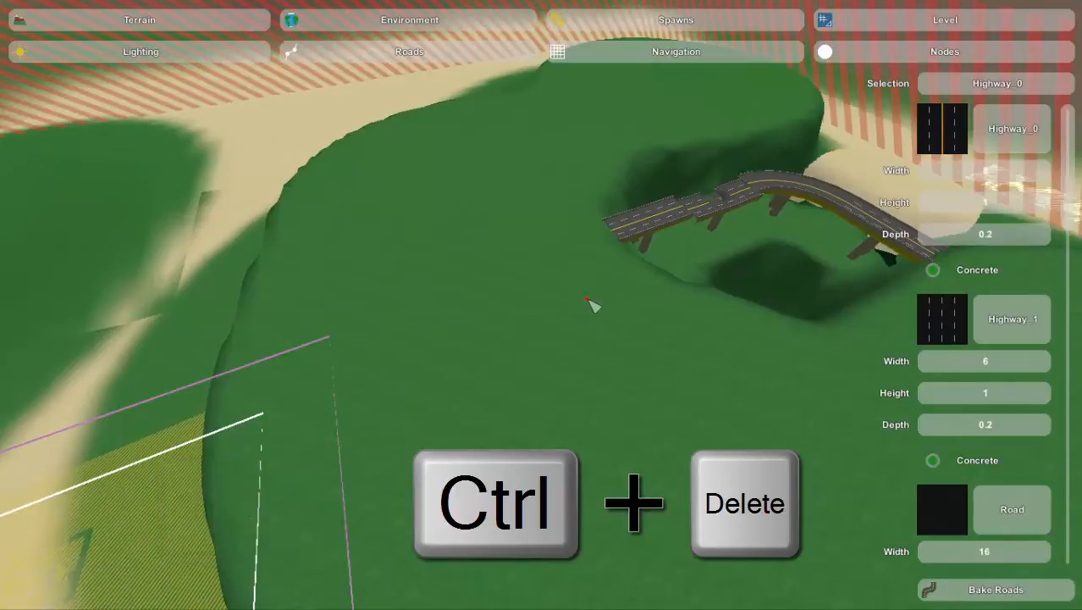
pyautogui.moveTo(505, 372)
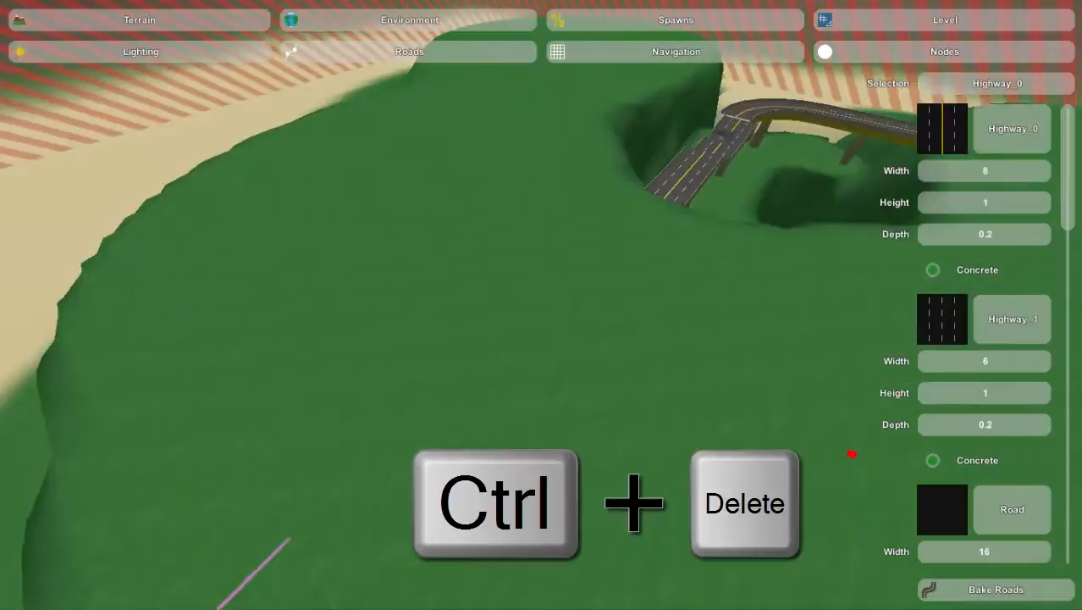
pyautogui.press('ctrl+Delete')
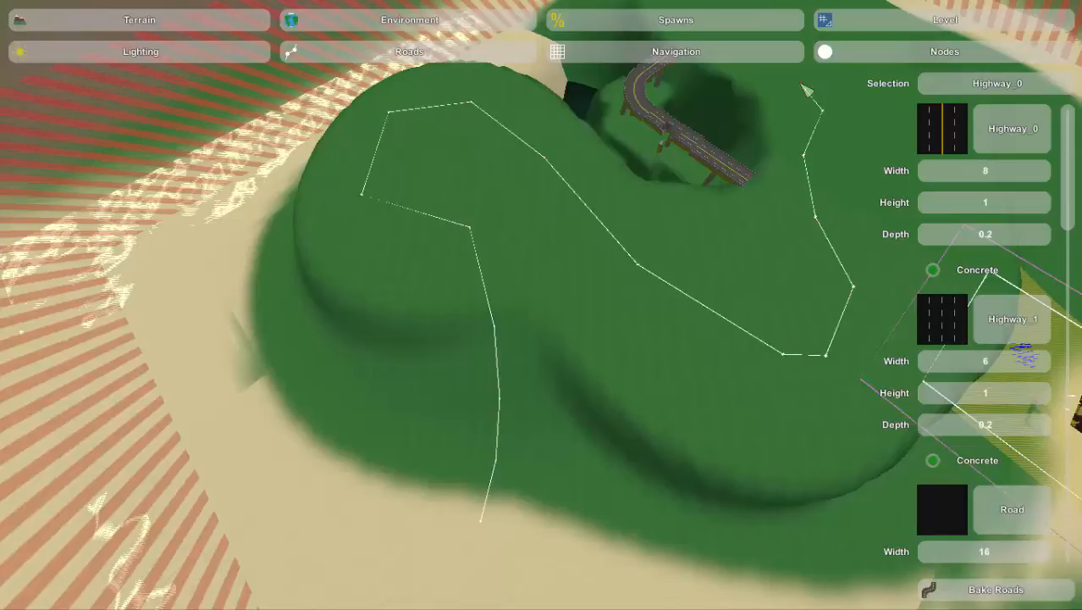
pyautogui.click(995, 589)
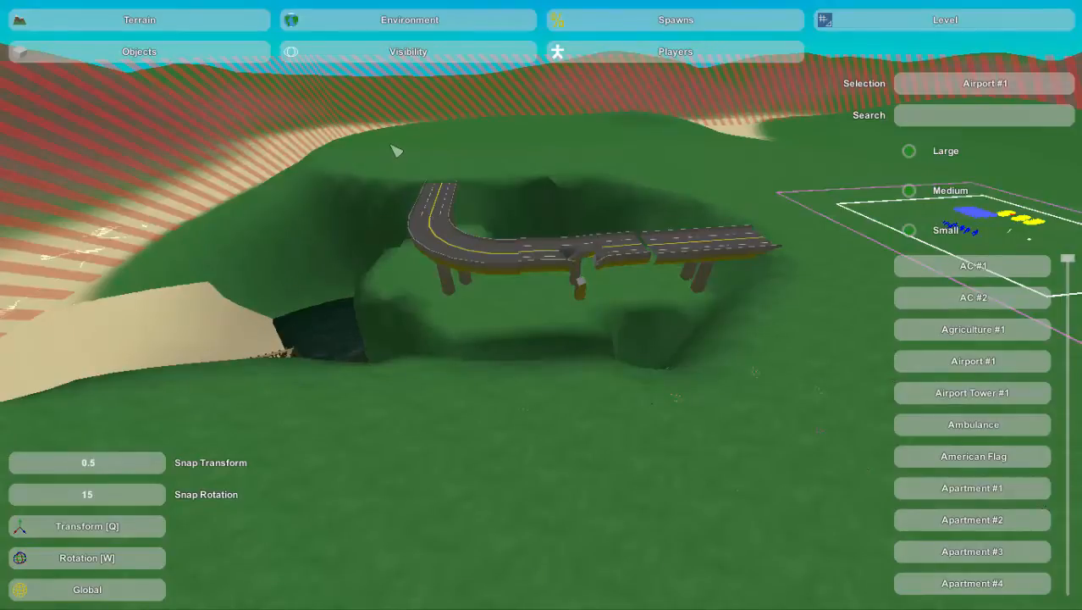
pyautogui.moveTo(386, 144)
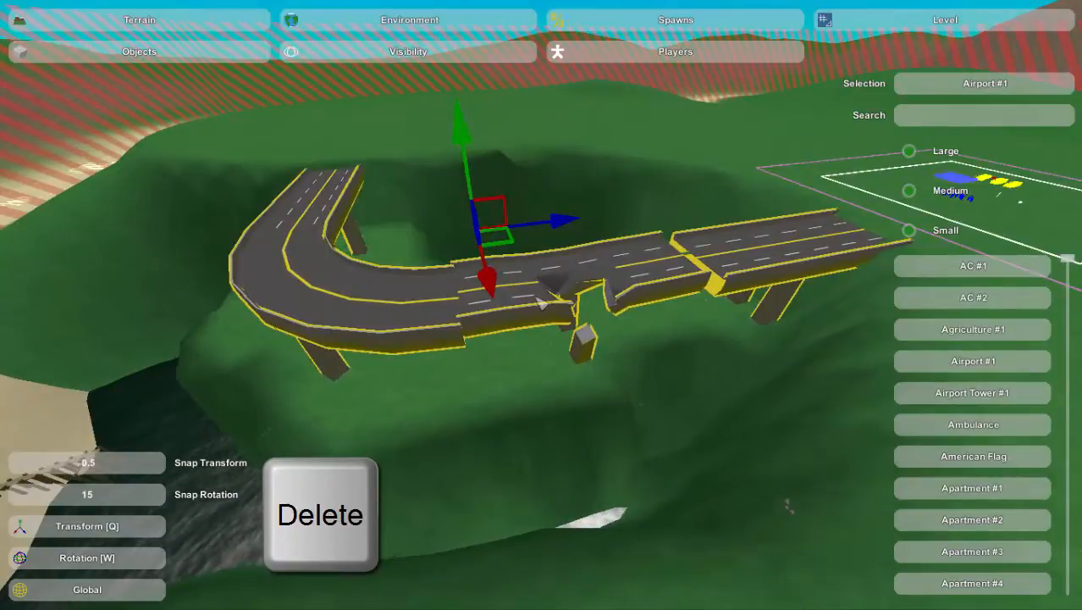
# - Delete the selected bridge pieces, then undo to restore the pillared bridge
pyautogui.click(320, 515)
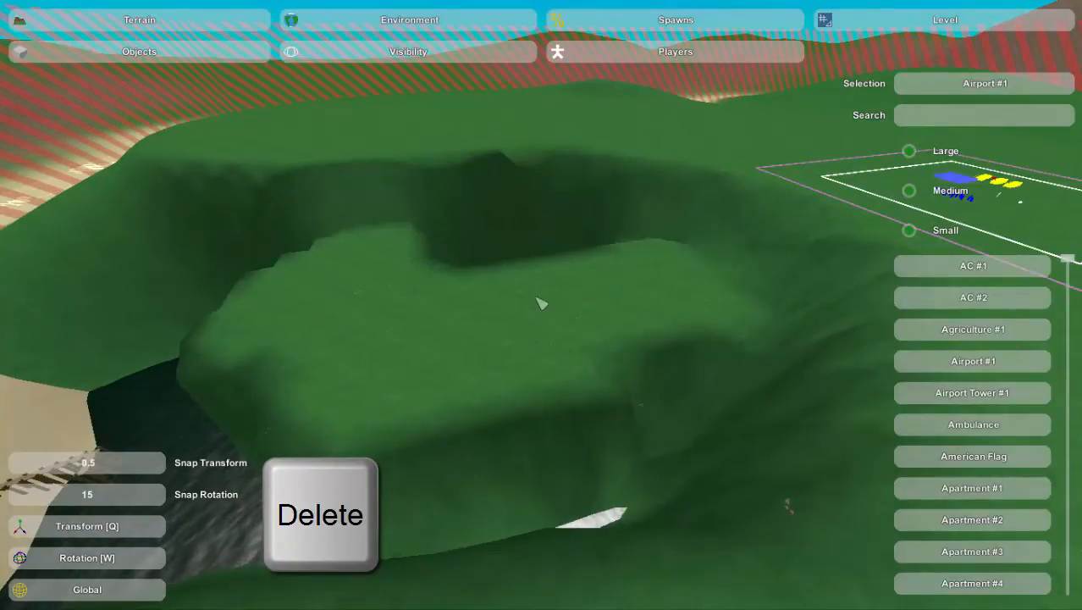
pyautogui.press('ctrl+z')
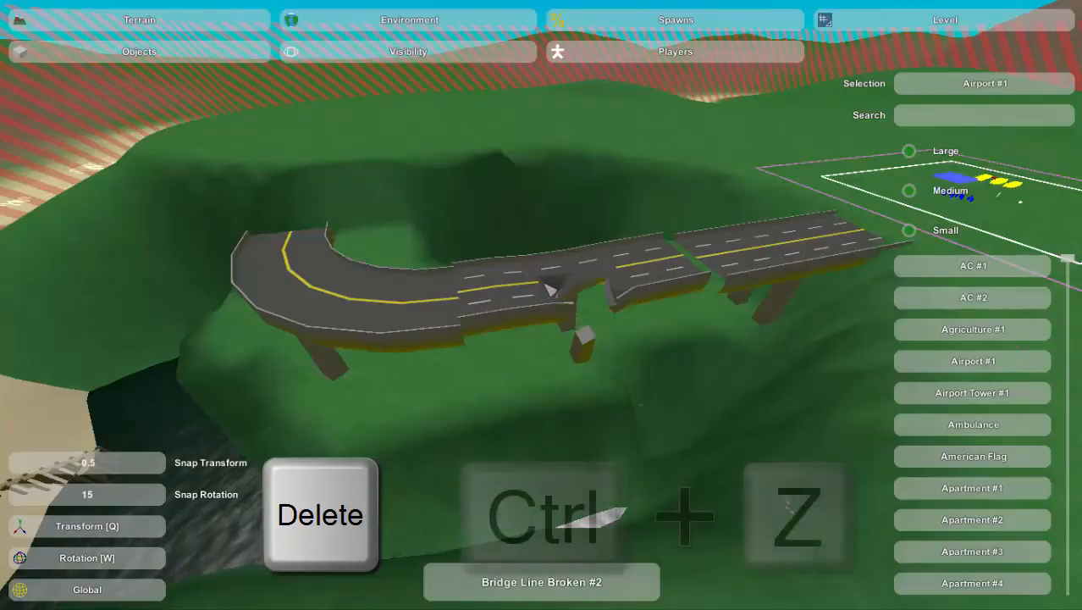
pyautogui.press('ctrl+z')
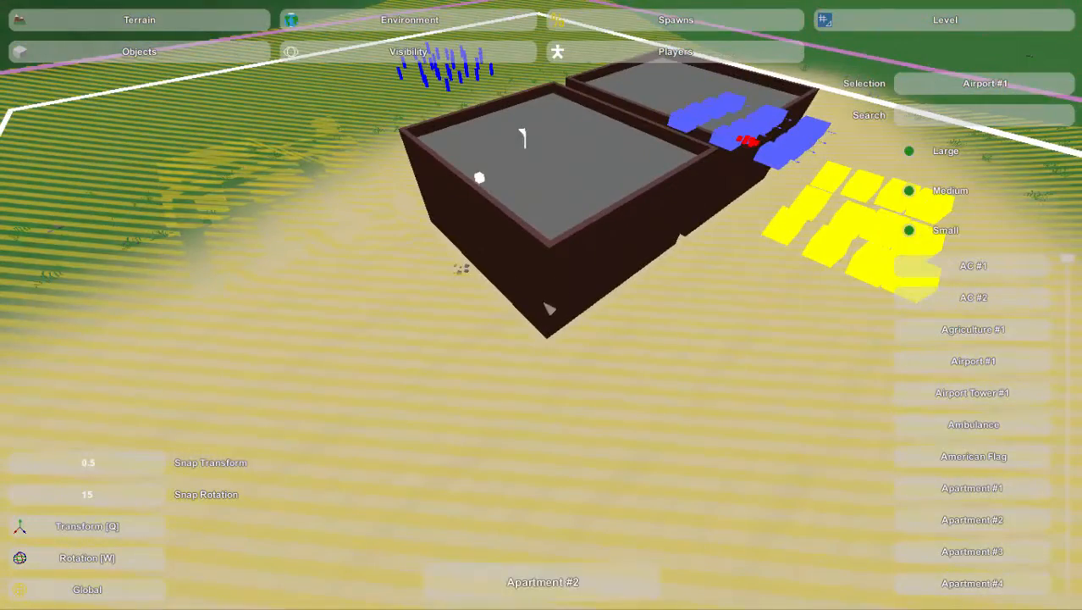
# - Place an Agriculture #1 rack on the sand beside the apartment building
pyautogui.click(972, 328)
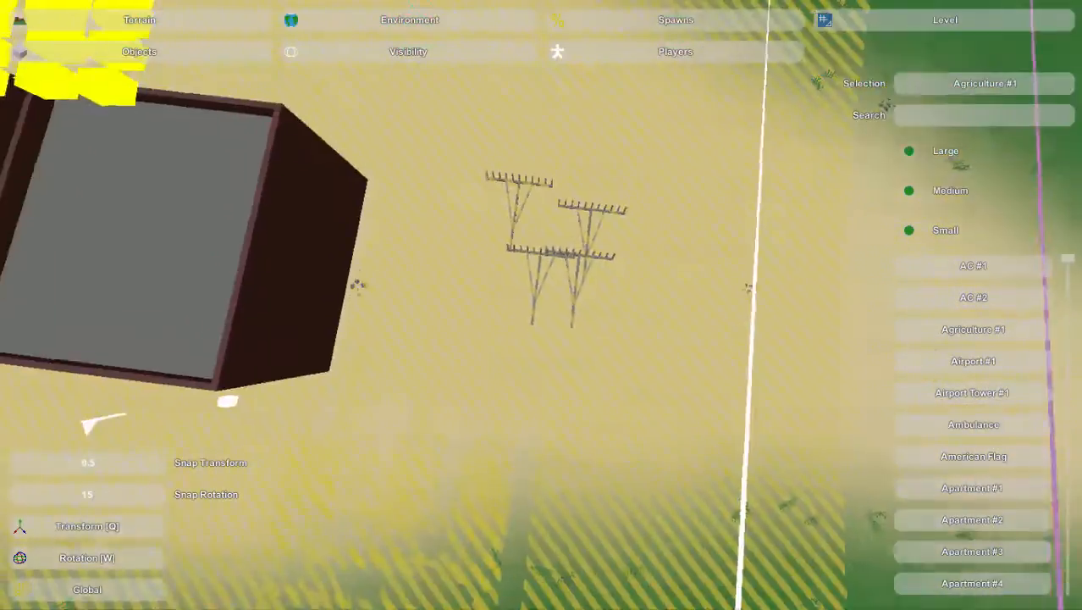
pyautogui.click(559, 246)
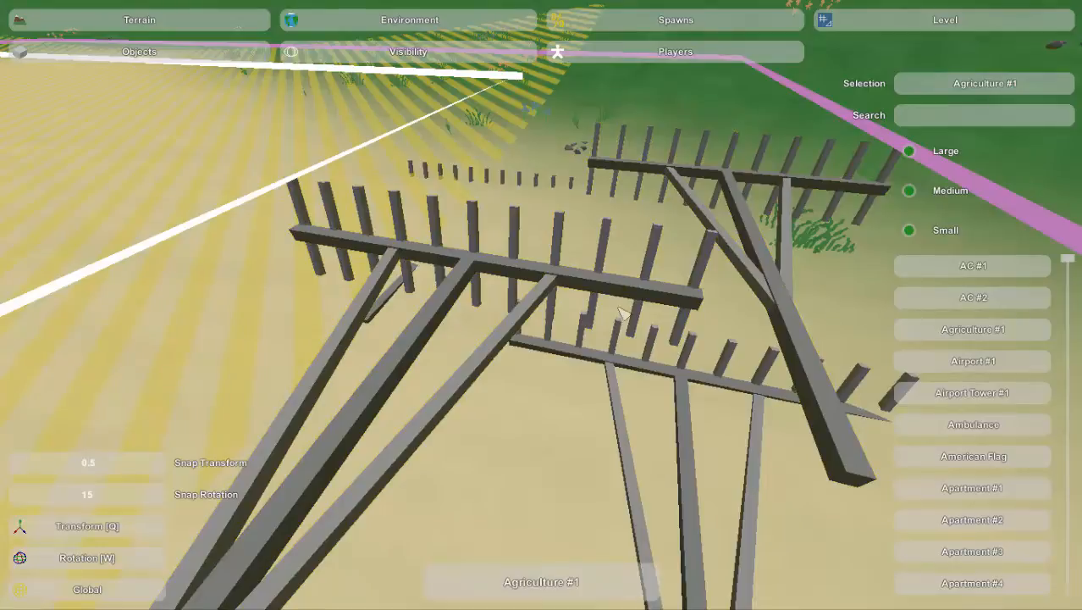
# - Shift-select two agriculture racks and delete them together
pyautogui.click(618, 313)
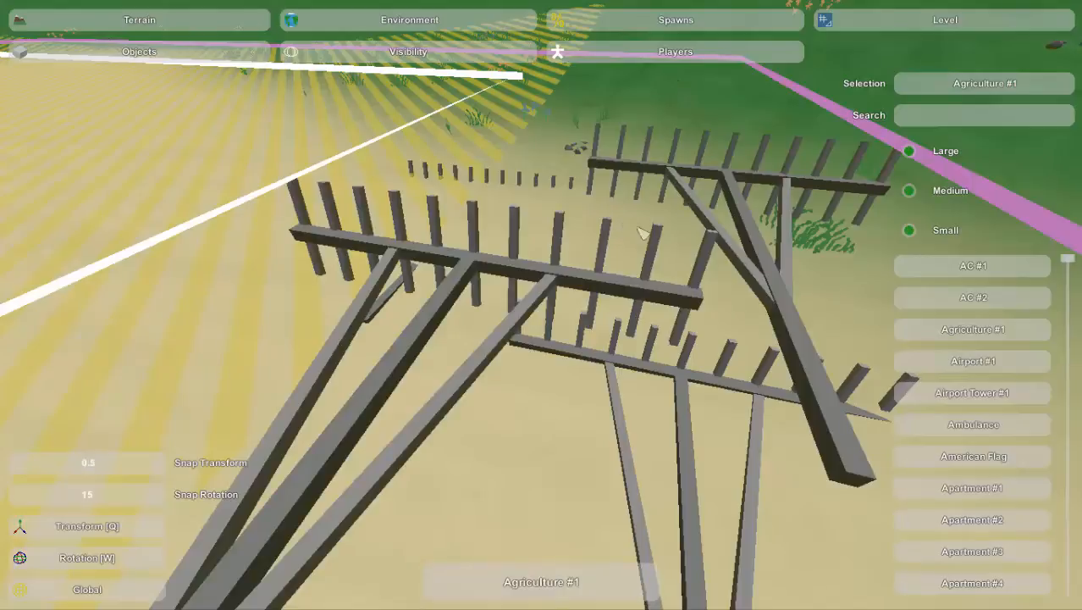
pyautogui.click(762, 228)
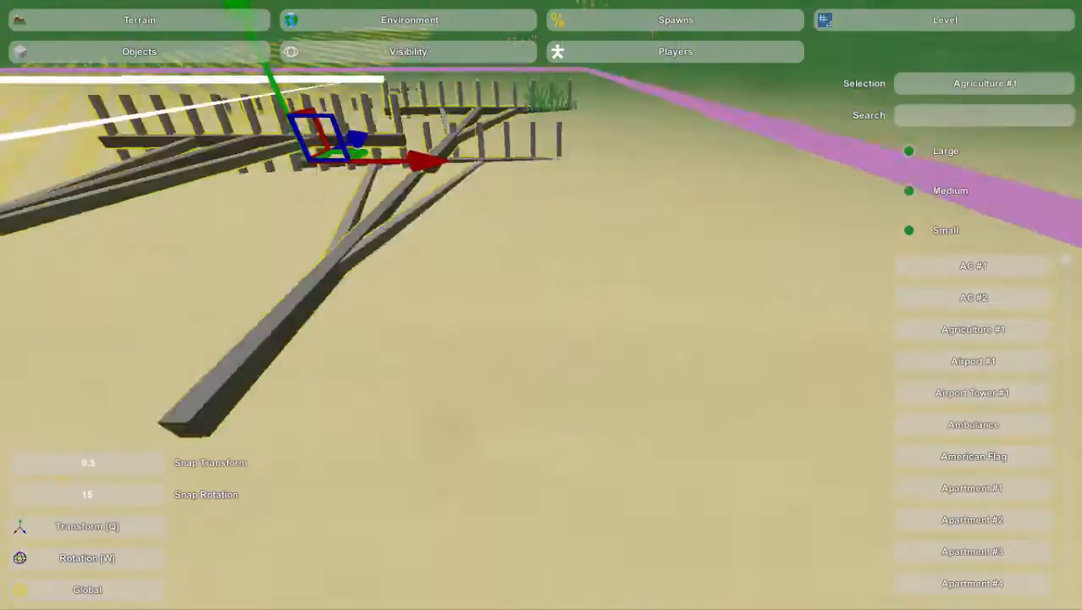
pyautogui.press('shift')
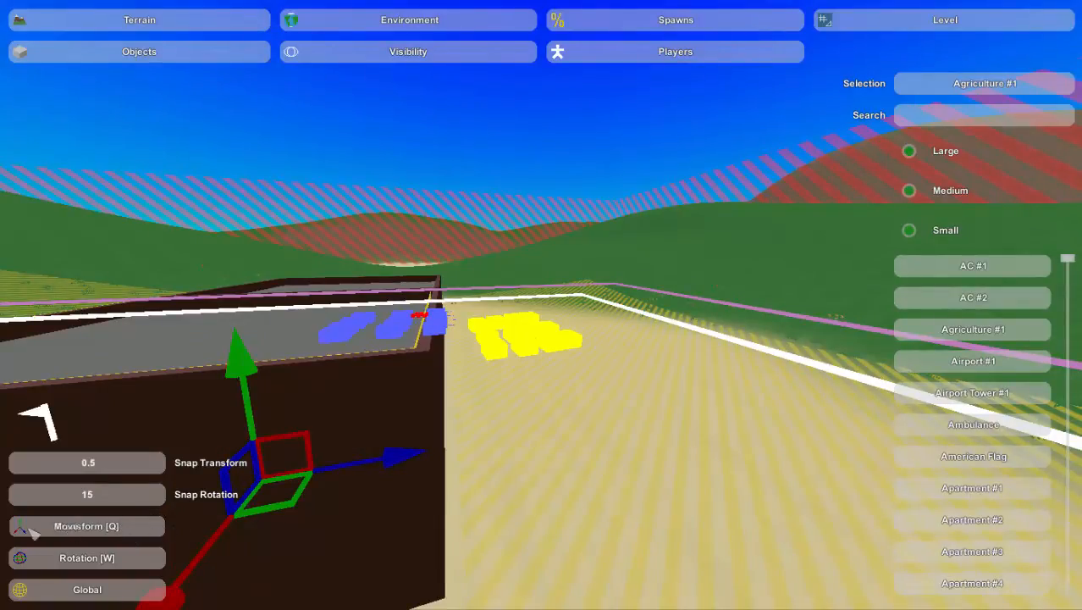
# - Switch the rack's gizmo from move (Q) to rotate (W)
pyautogui.press('q')
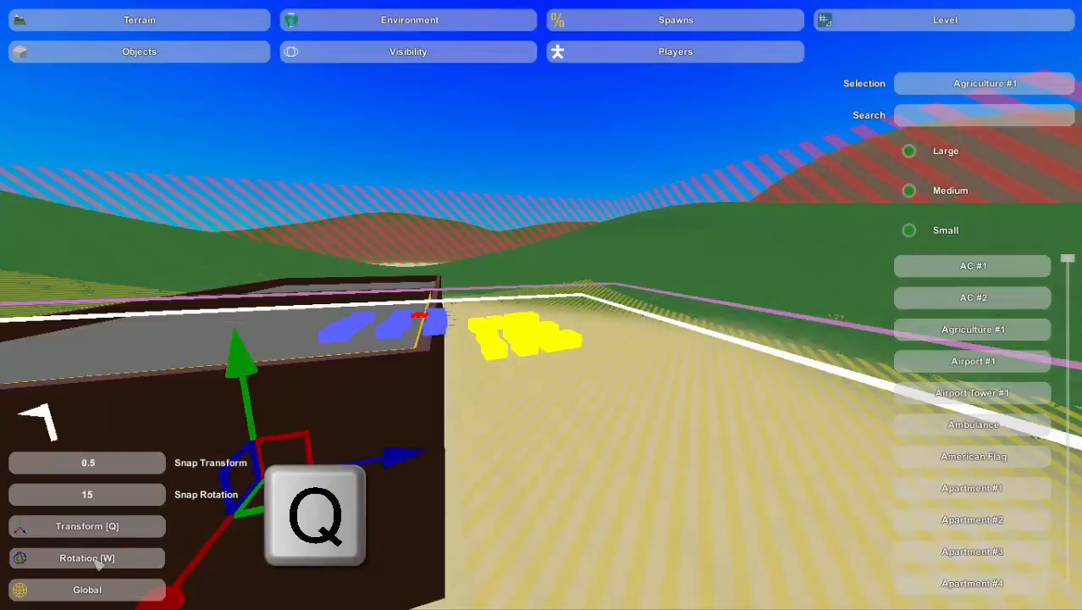
pyautogui.moveTo(110, 562)
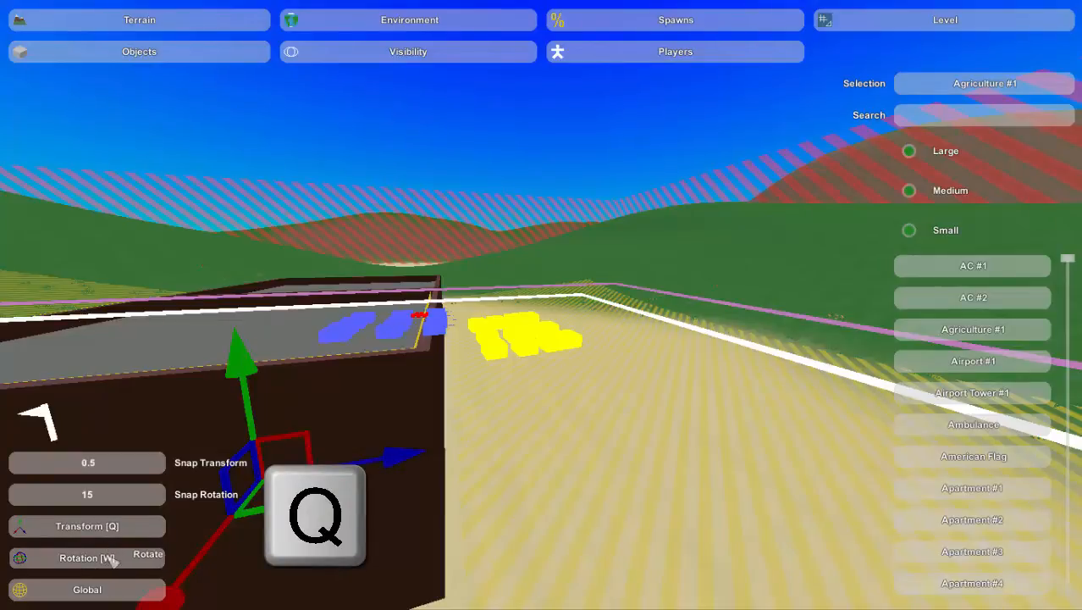
pyautogui.press('w')
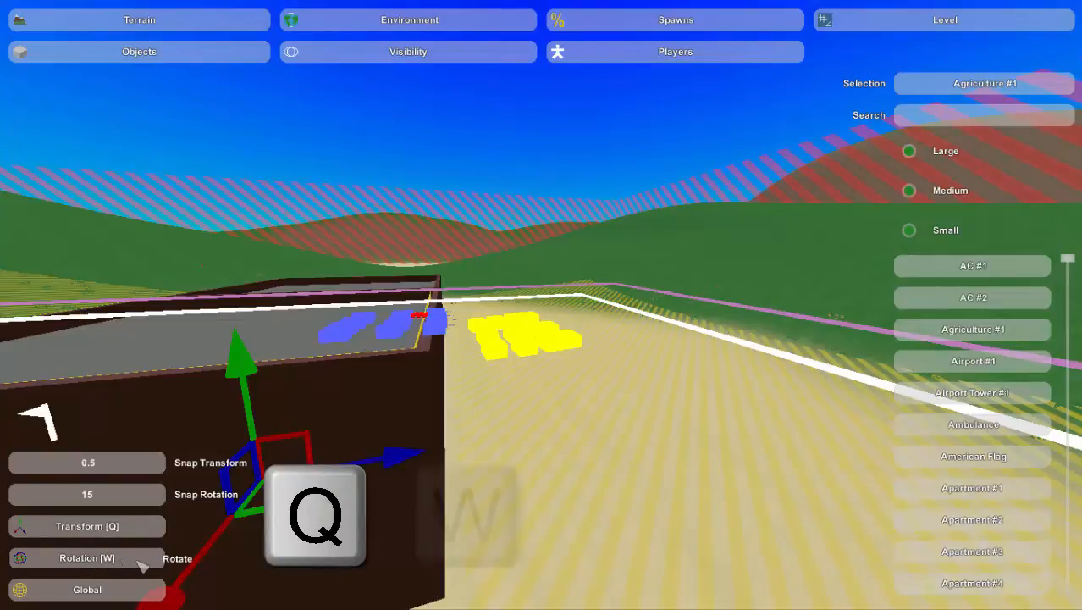
pyautogui.press('w')
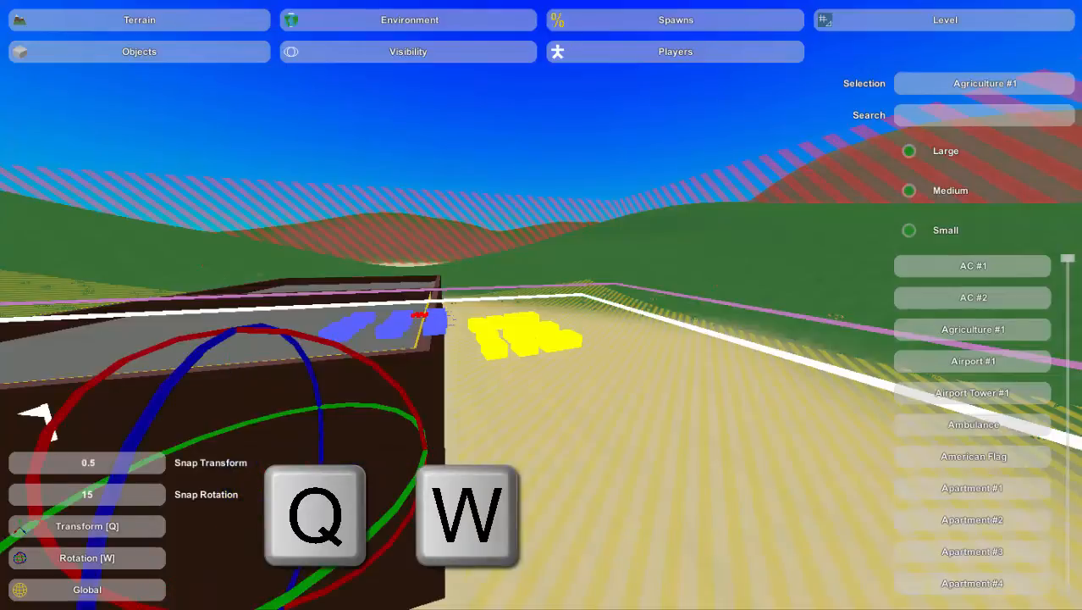
pyautogui.moveTo(484, 423)
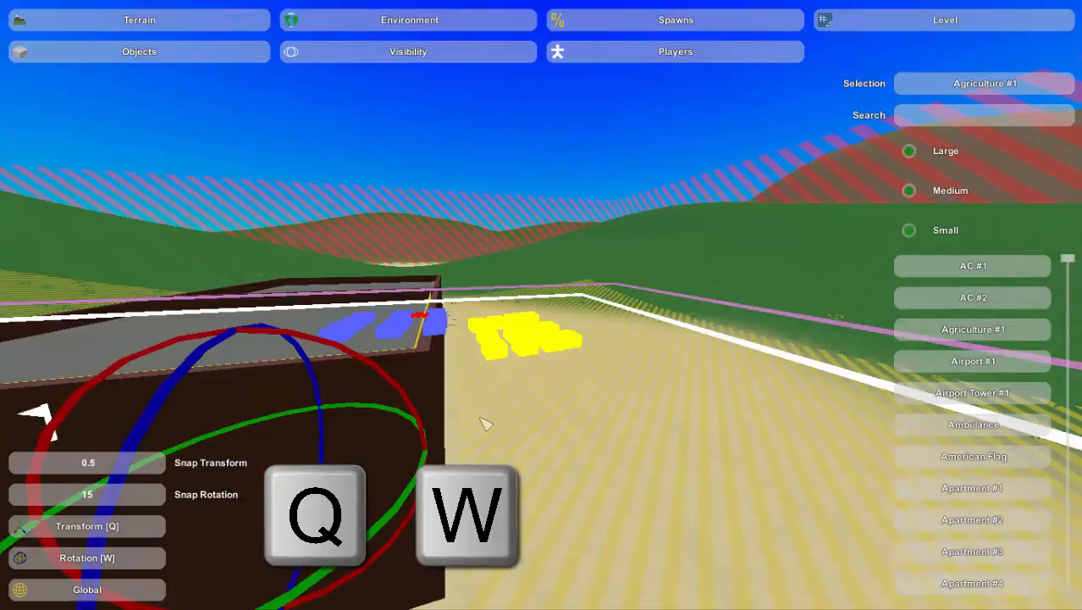